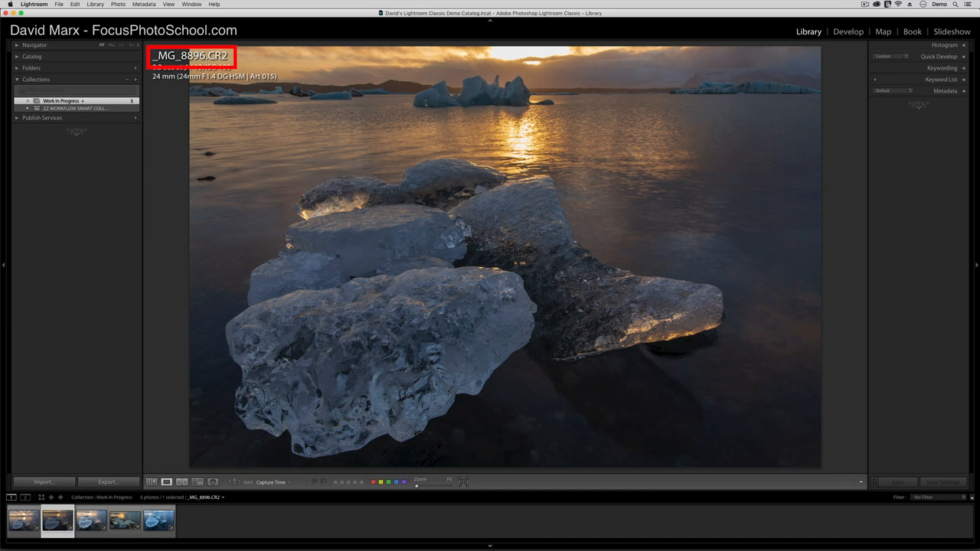
- Switch the Work In Progress collection from Loupe to a five-thumbnail Grid view
left_click(152, 482)
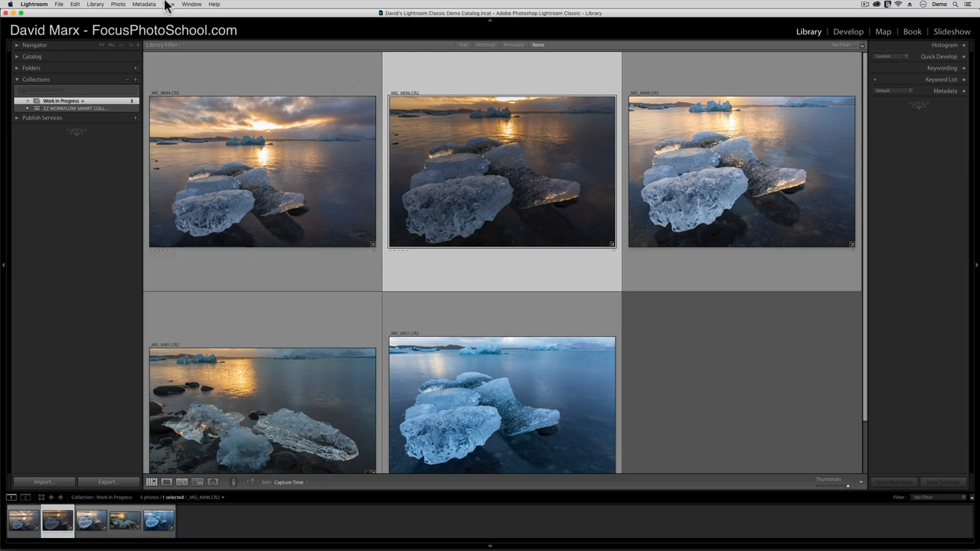
mouse_move(75, 5)
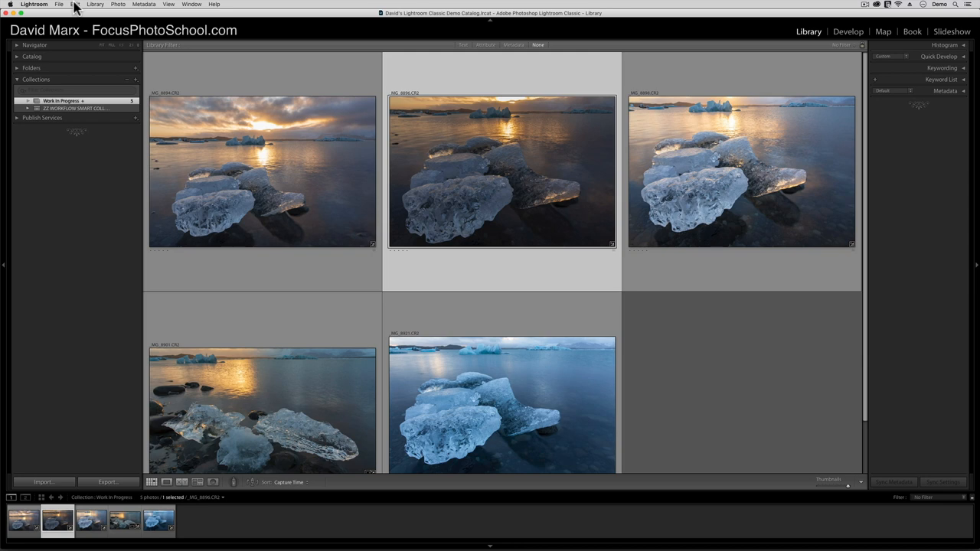
- Open Lightroom Classic's Preferences from the Lightroom application menu
left_click(33, 4)
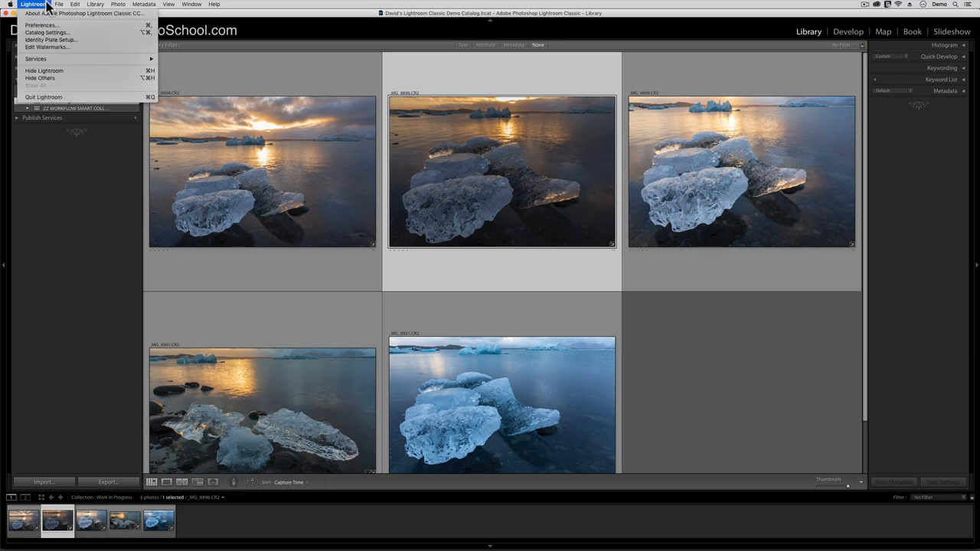
mouse_move(38, 25)
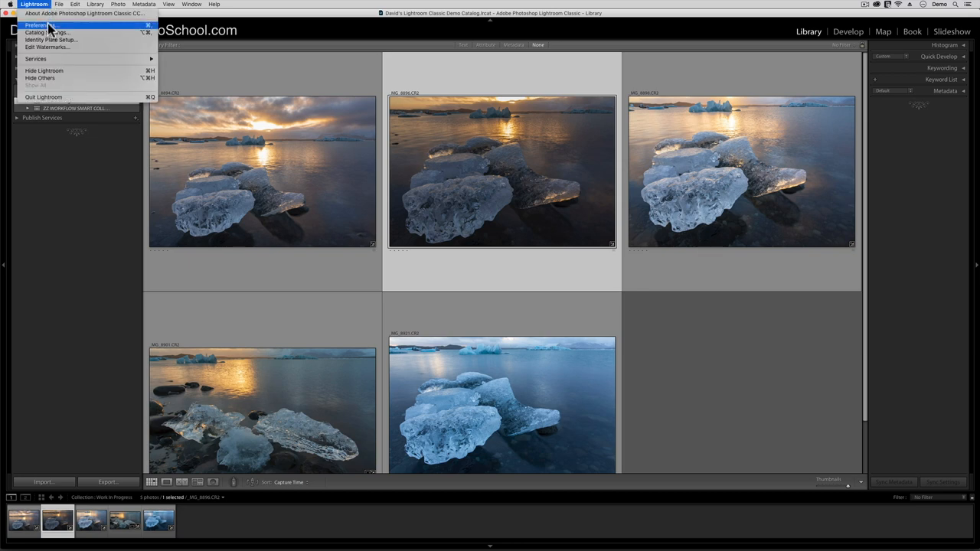
left_click(38, 26)
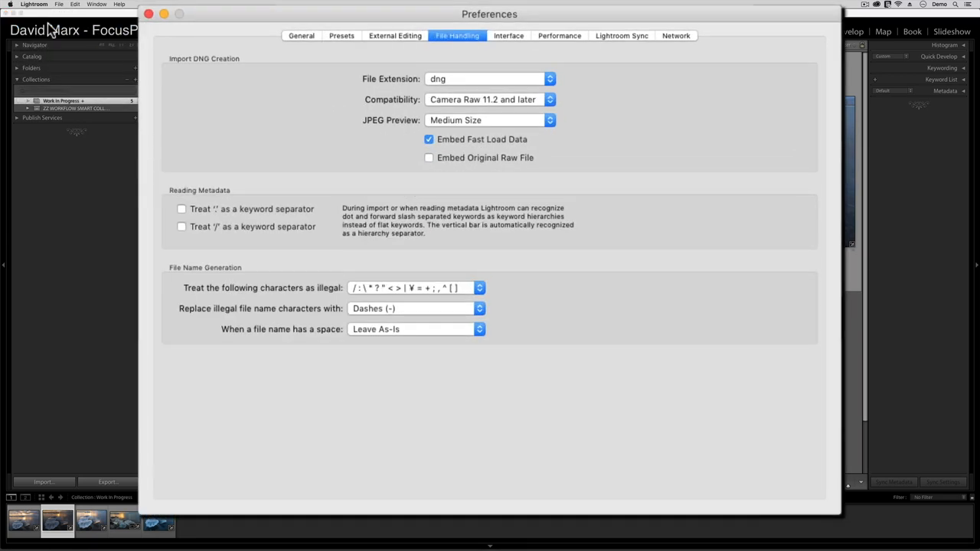
mouse_move(489, 65)
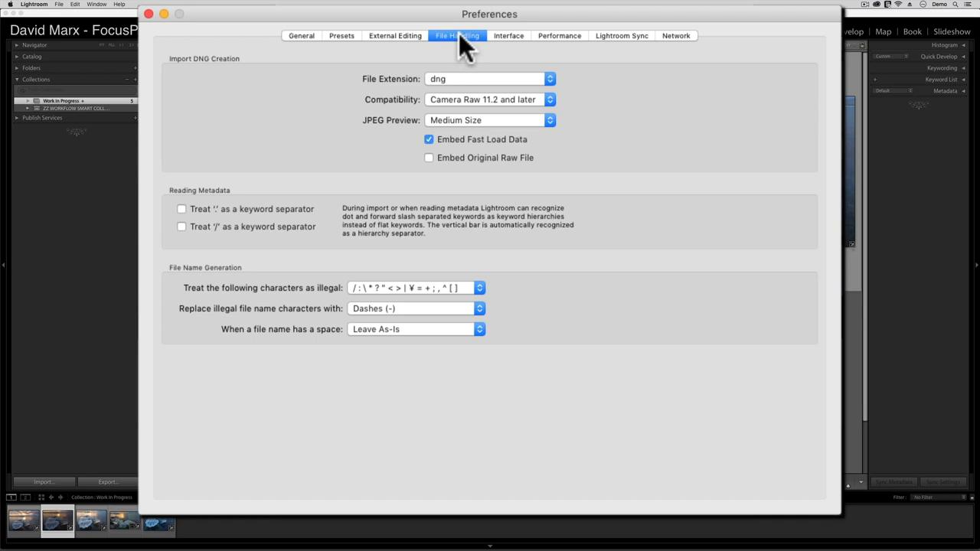
mouse_move(682, 176)
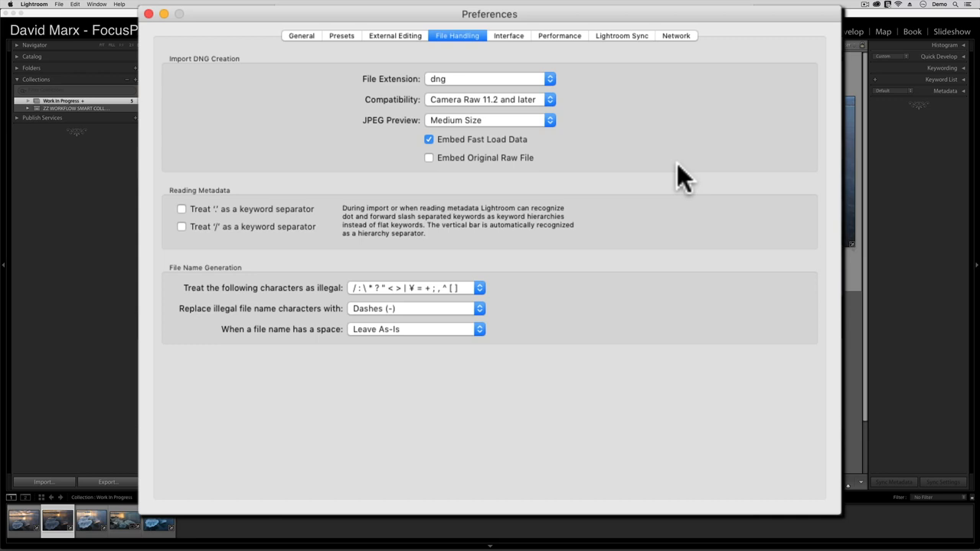
mouse_move(566, 104)
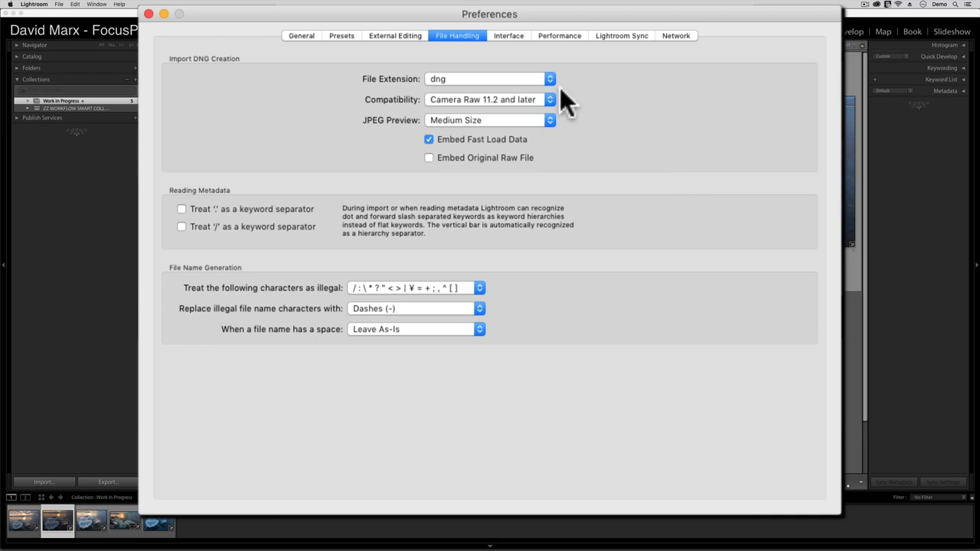
left_click(550, 100)
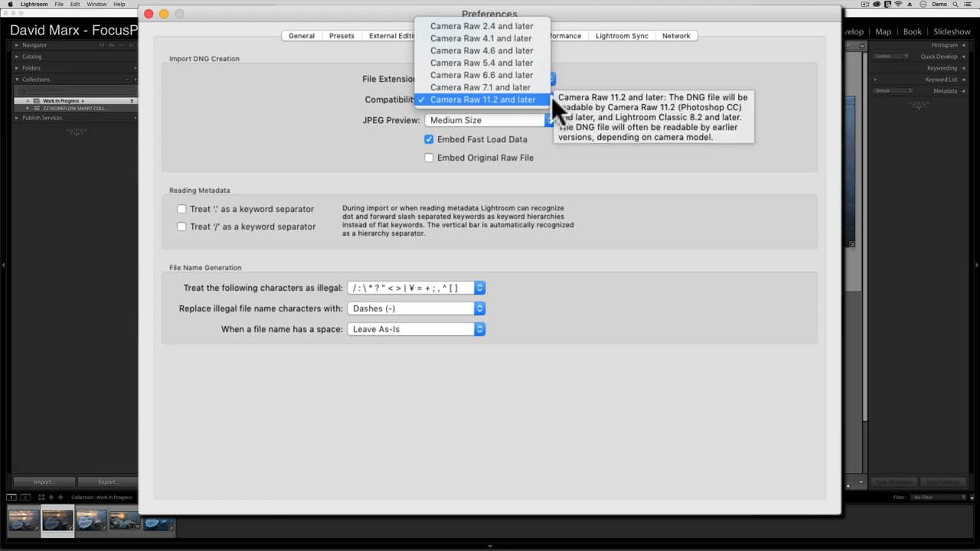
mouse_move(649, 107)
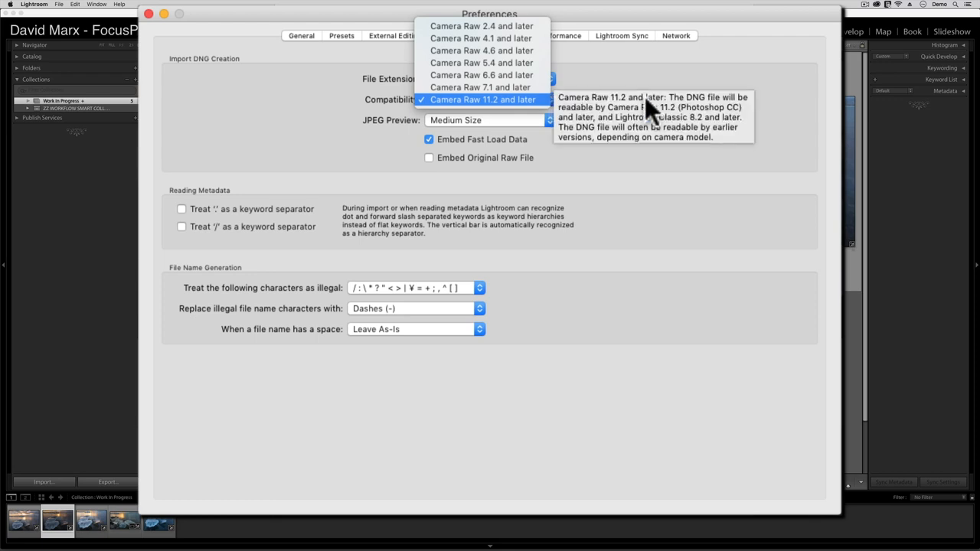
mouse_move(651, 108)
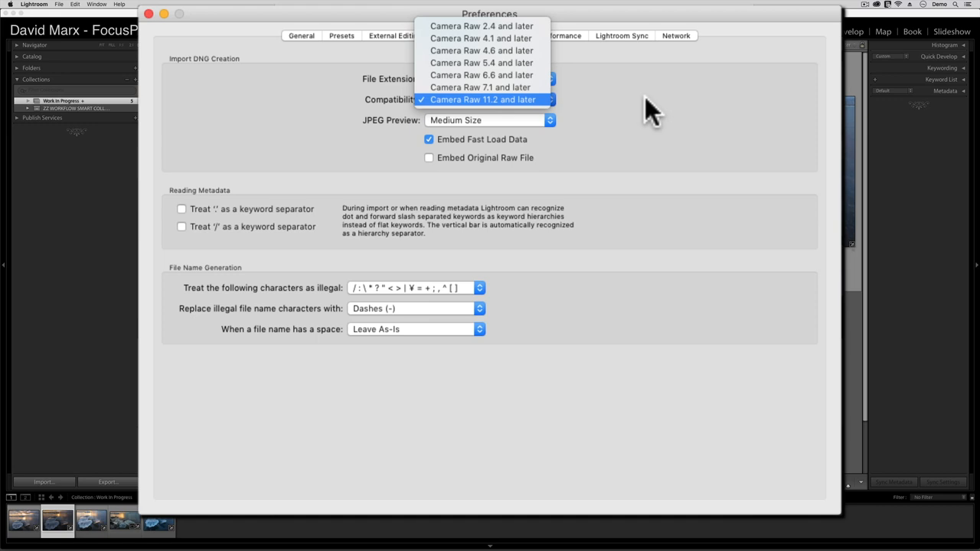
left_click(482, 99)
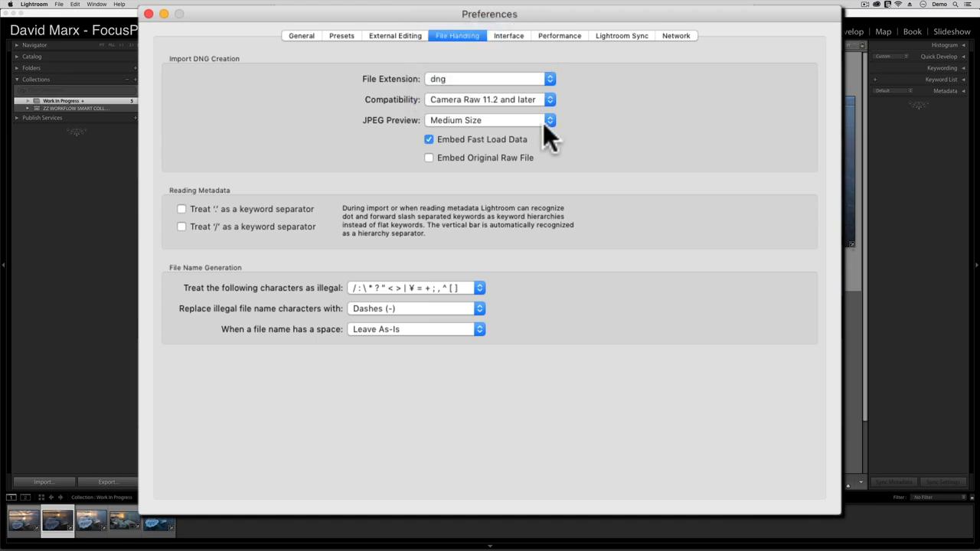
left_click(549, 120)
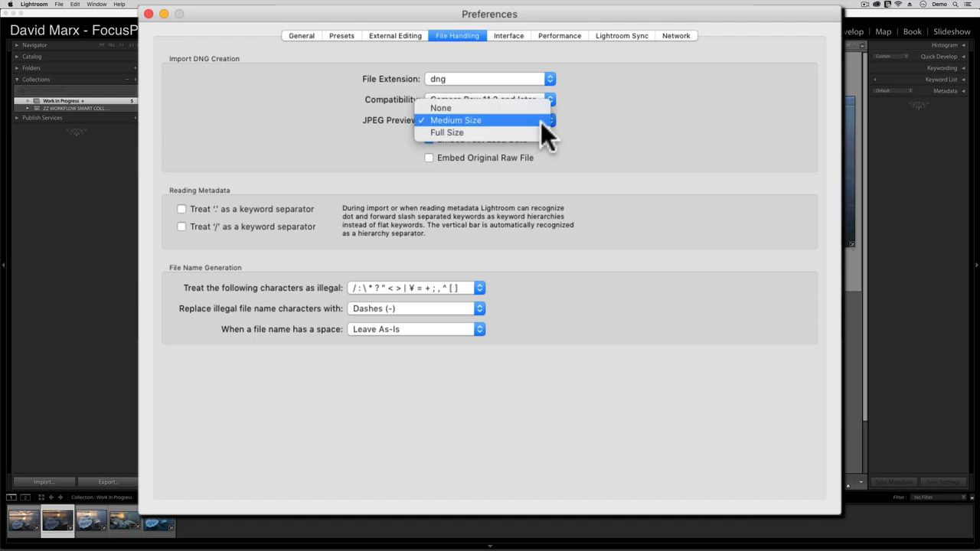
left_click(456, 120)
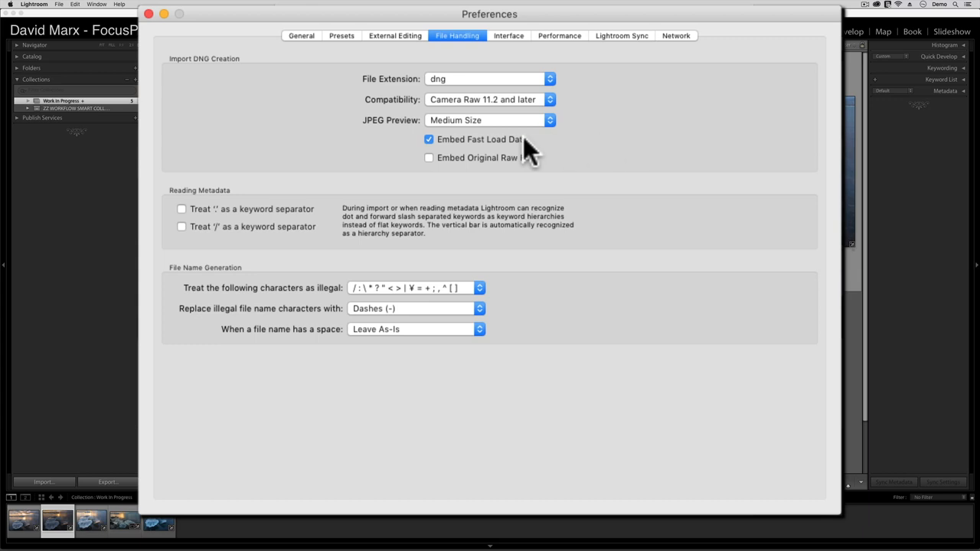
mouse_move(522, 145)
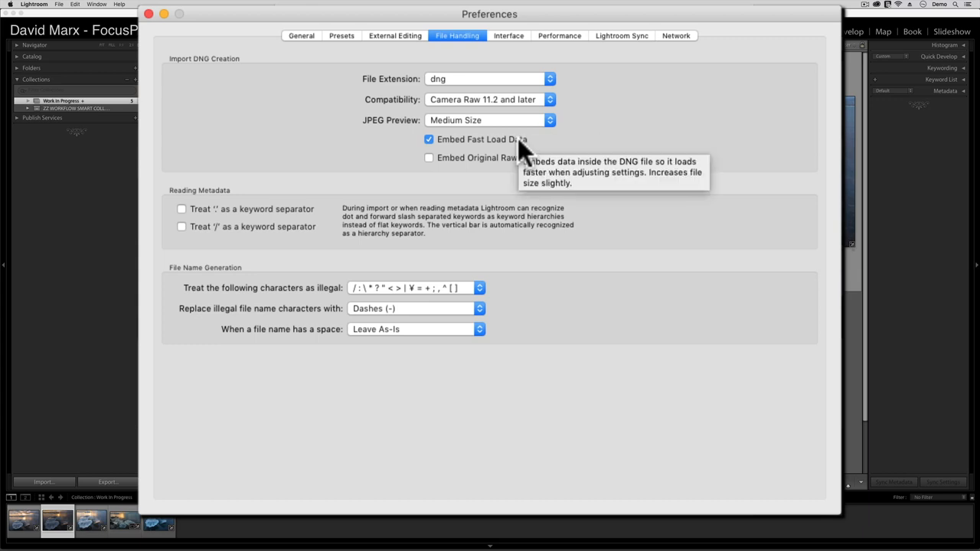
mouse_move(612, 167)
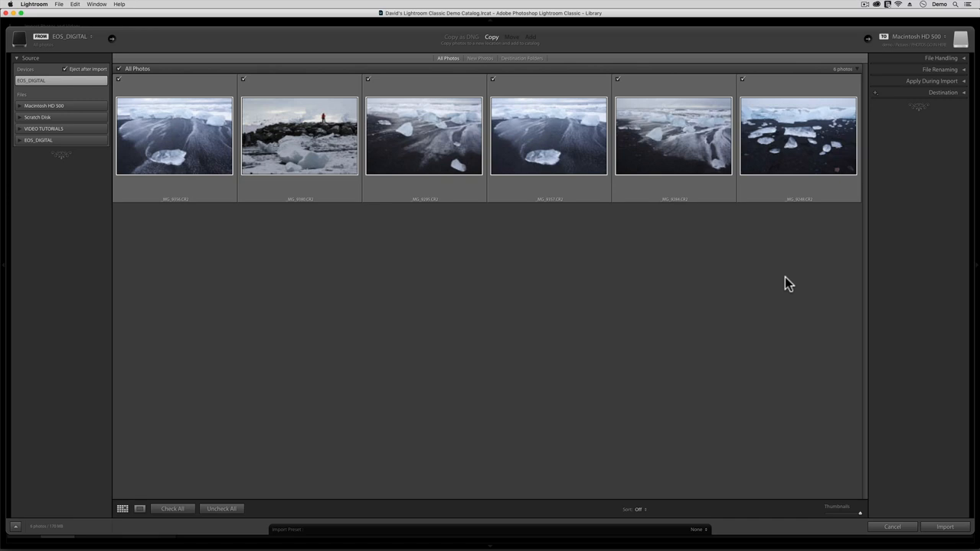
mouse_move(695, 489)
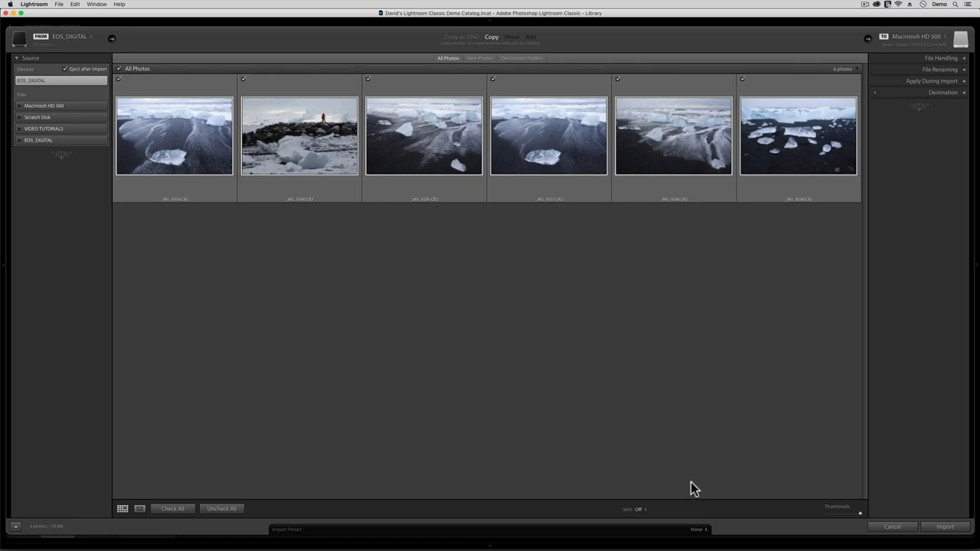
- Apply the copy-new-memory-card-photos import preset and expand the Destination panel's 2019 folder
left_click(698, 530)
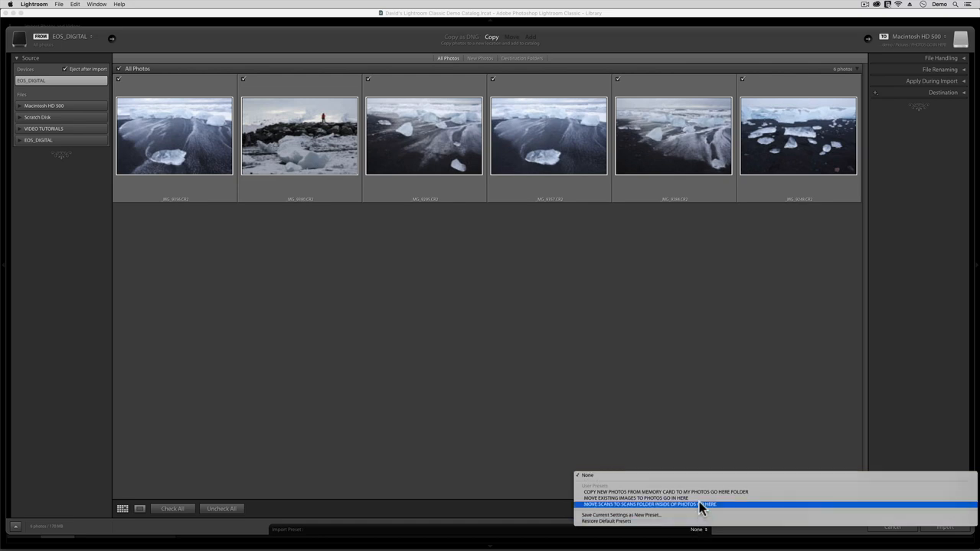
mouse_move(701, 494)
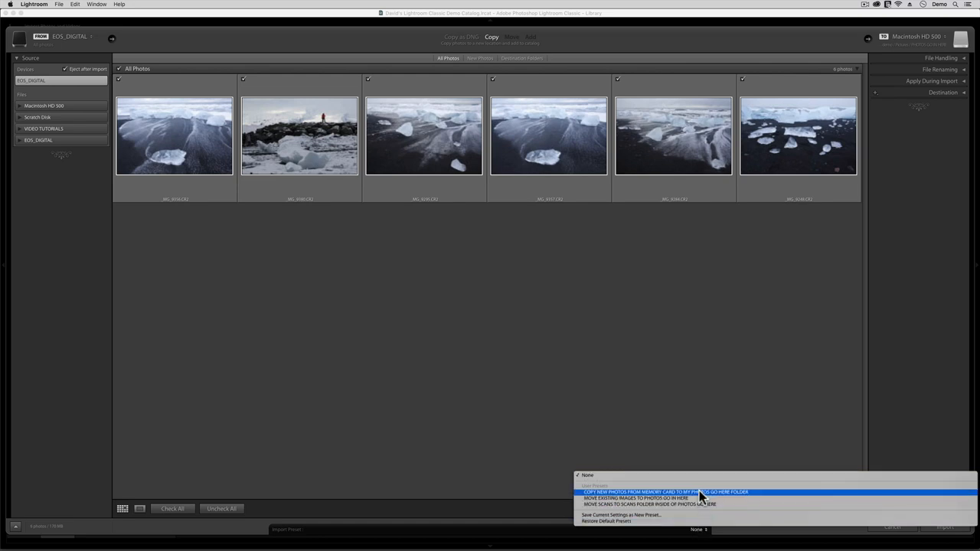
left_click(665, 492)
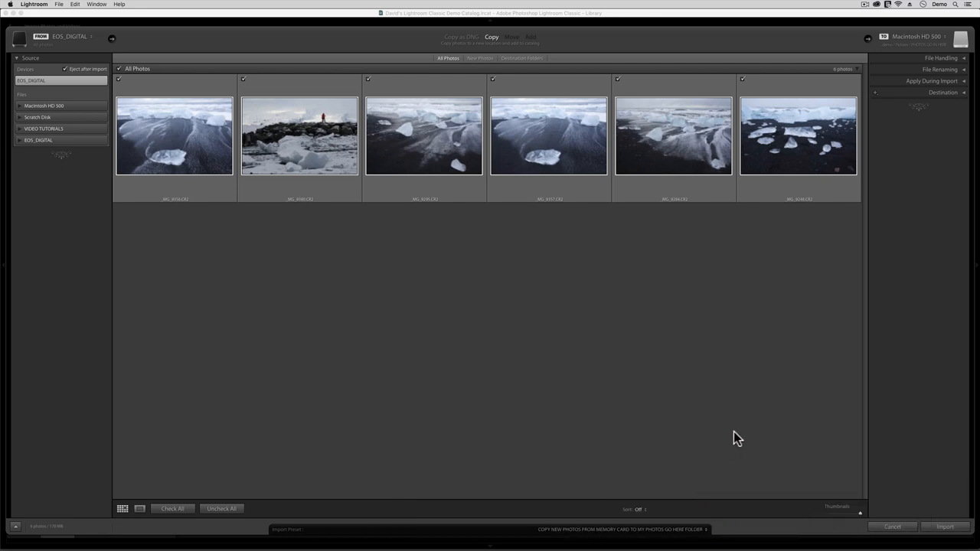
mouse_move(747, 429)
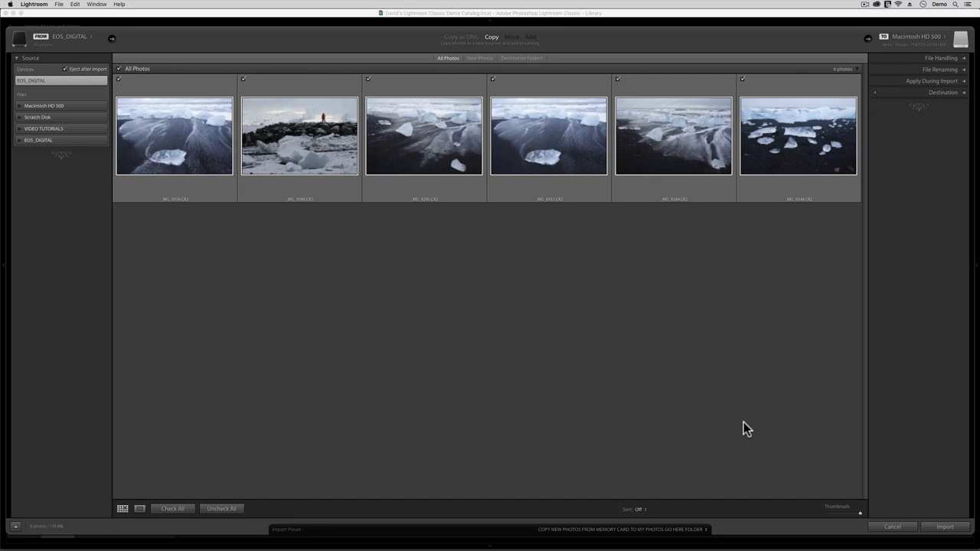
mouse_move(796, 421)
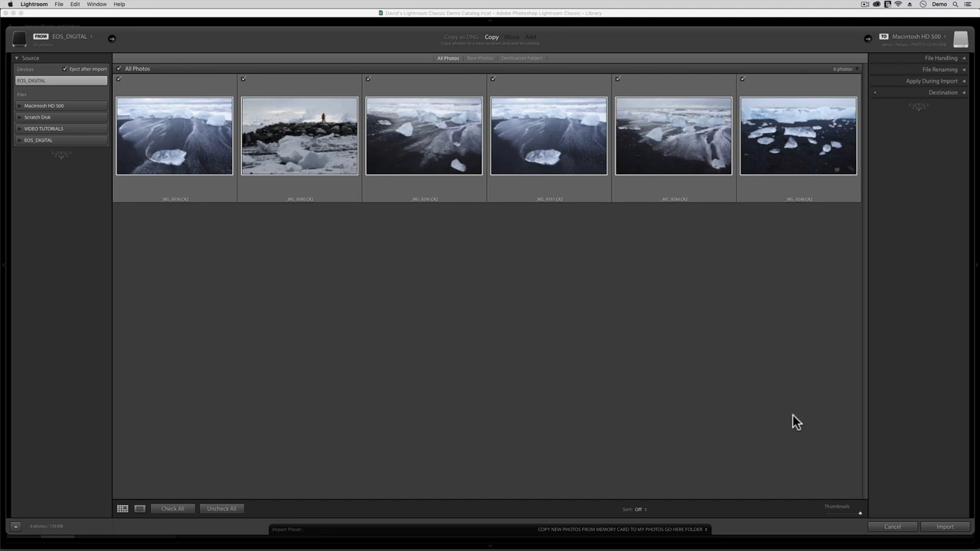
mouse_move(955, 92)
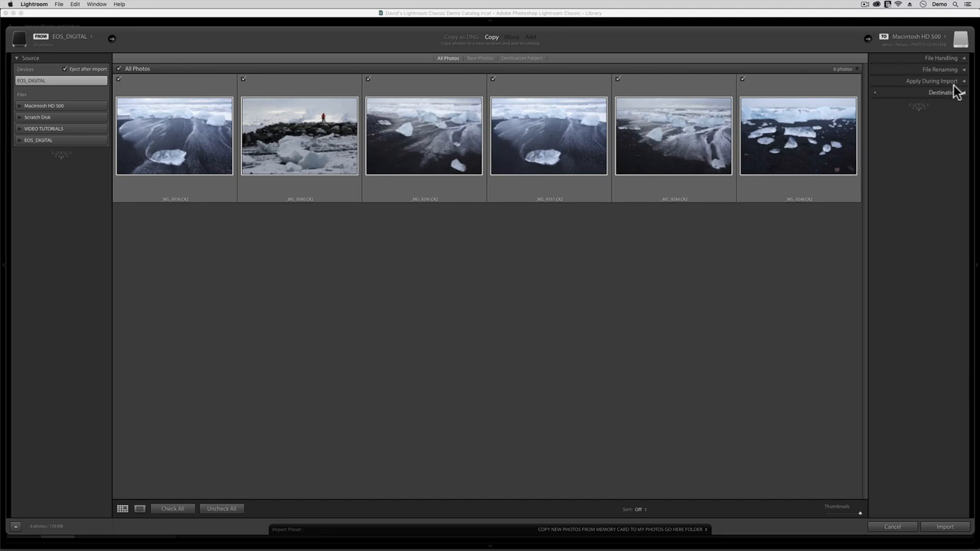
left_click(932, 81)
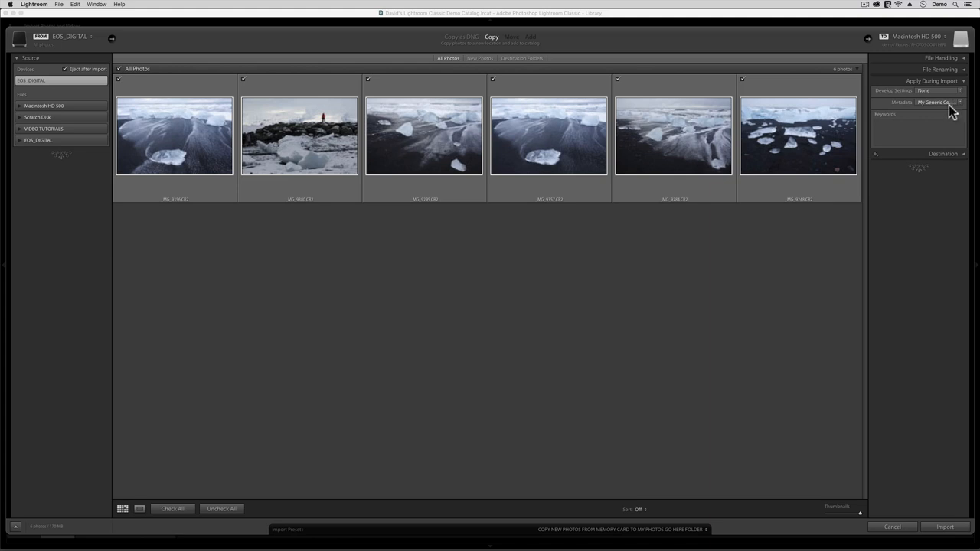
left_click(943, 153)
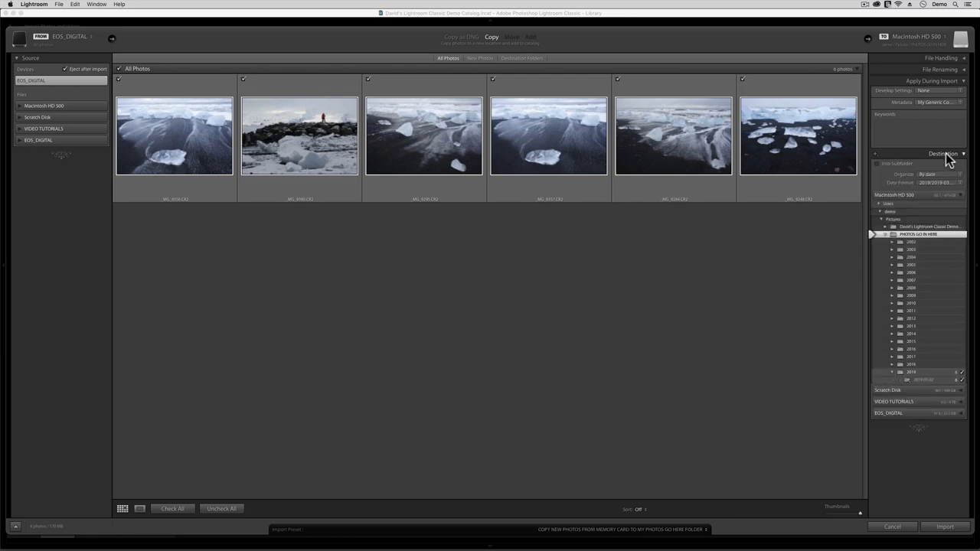
left_click(893, 372)
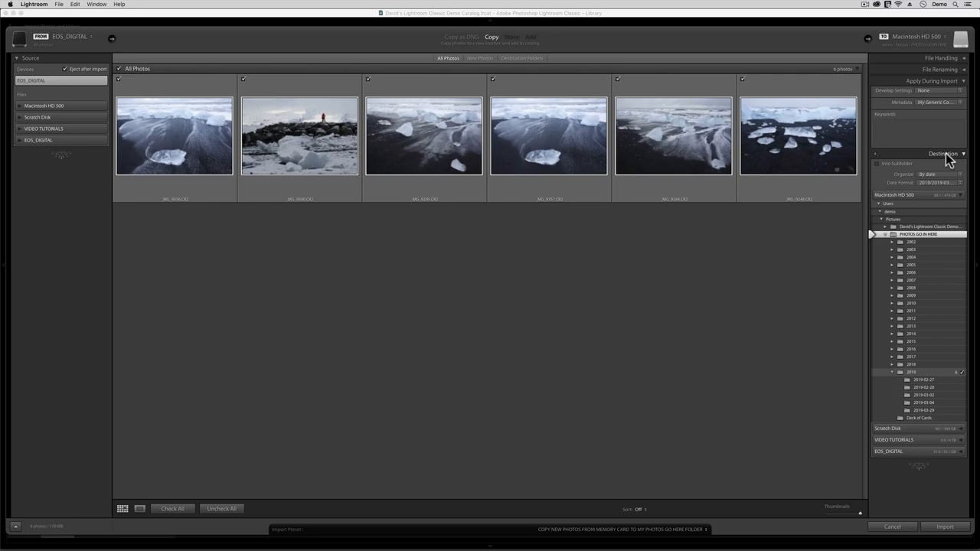
mouse_move(567, 312)
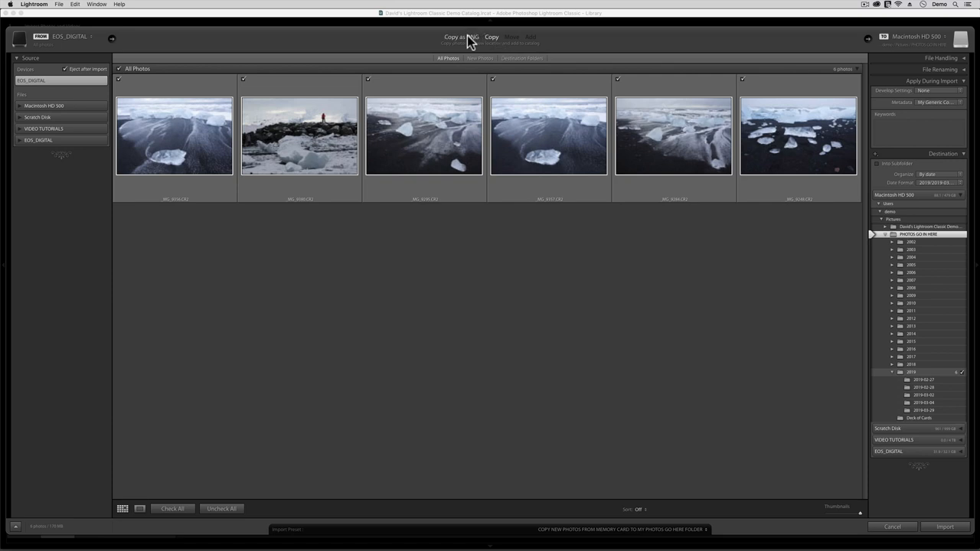
- Choose Copy as DNG and import the six memory-card photos
left_click(460, 37)
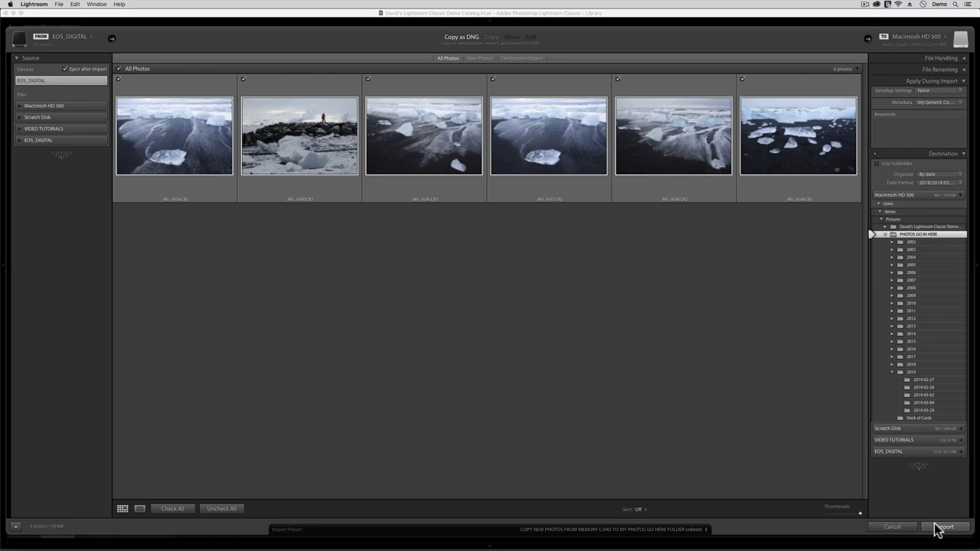
left_click(945, 527)
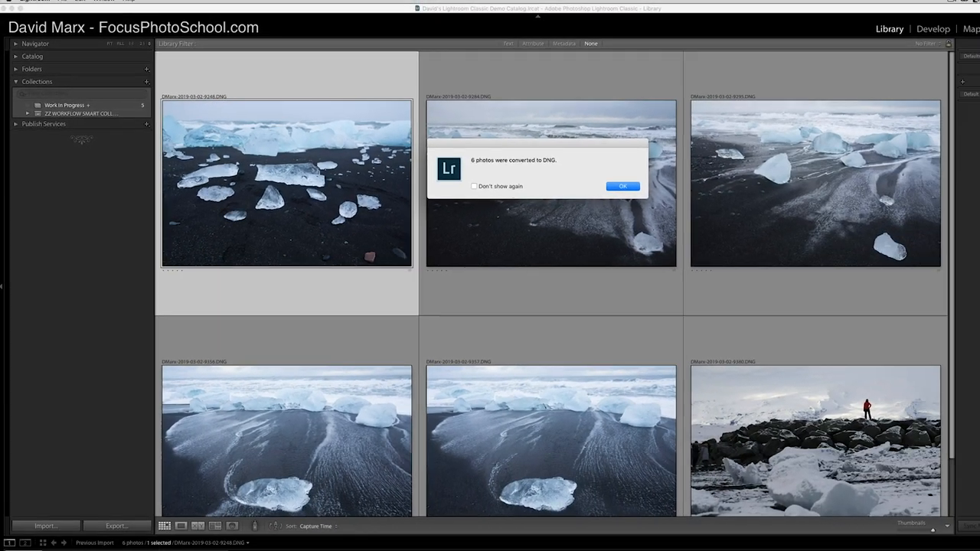
- Close the '6 photos were converted to DNG' notice with OK
left_click(623, 186)
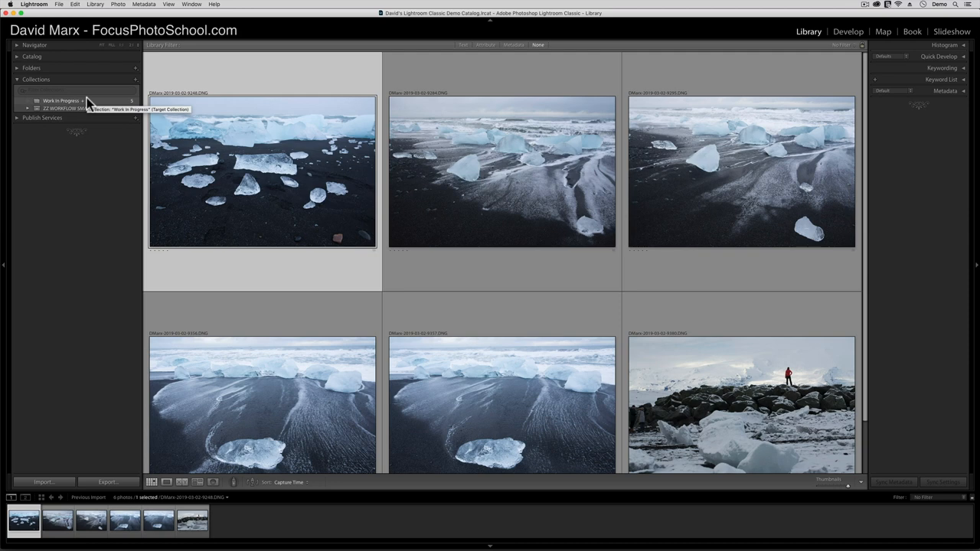
- Open the Work In Progress collection and select its first two sunset ice photos
left_click(61, 100)
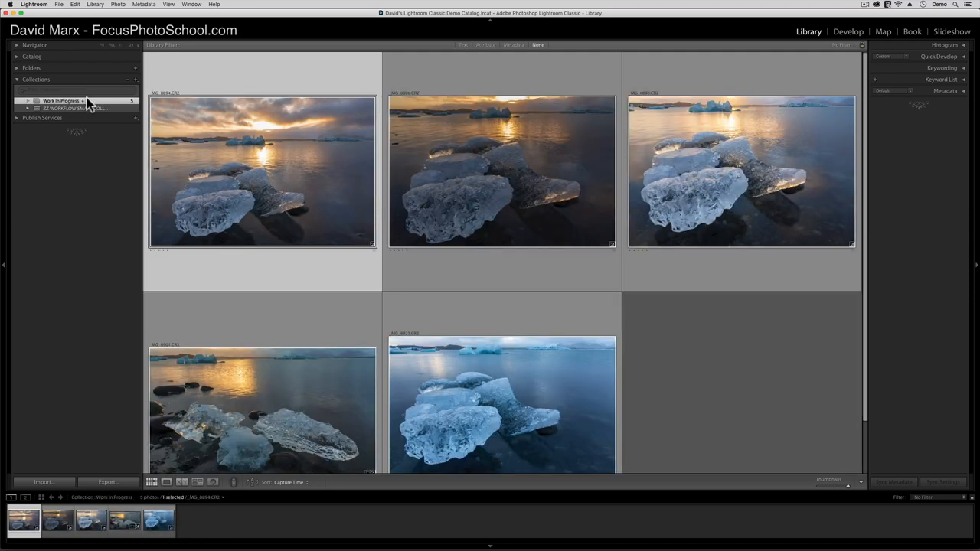
left_click(696, 395)
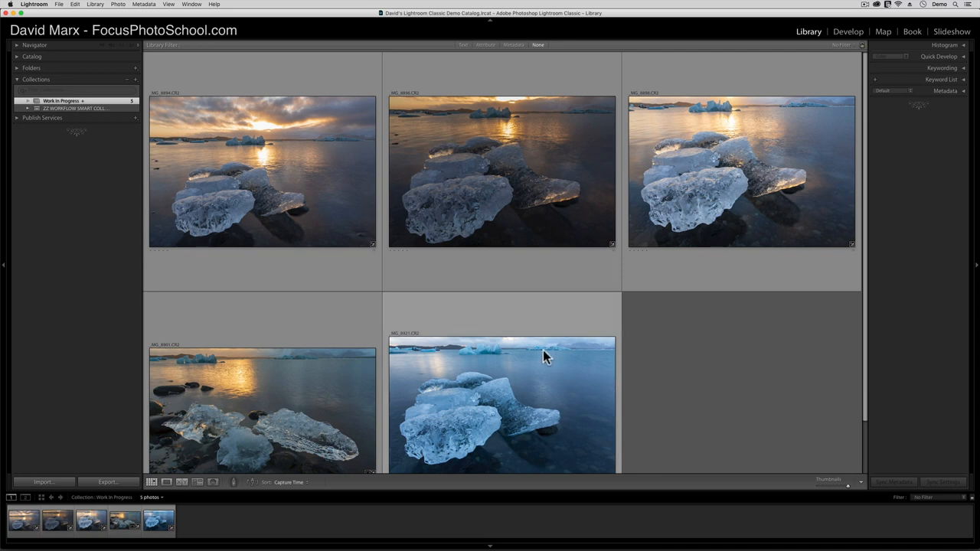
left_click(262, 172)
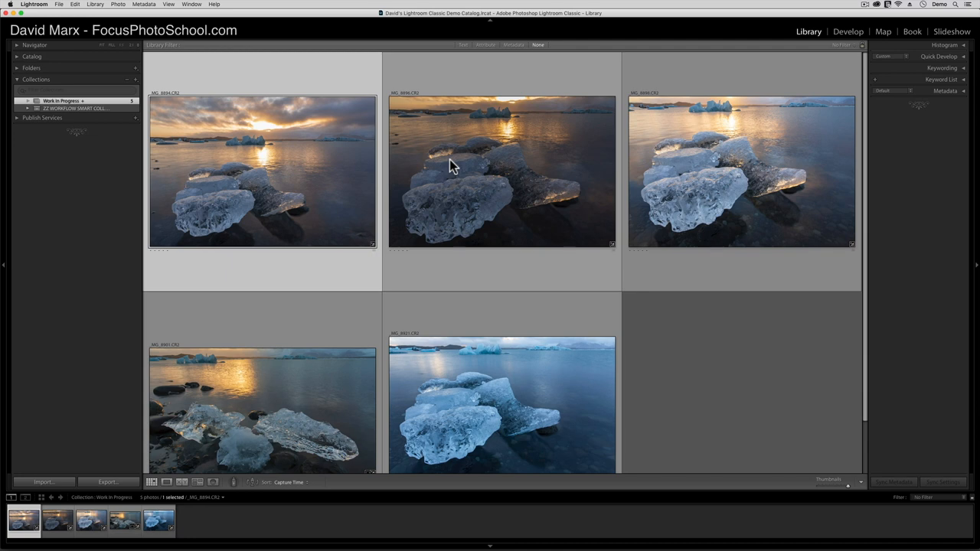
left_click(502, 171)
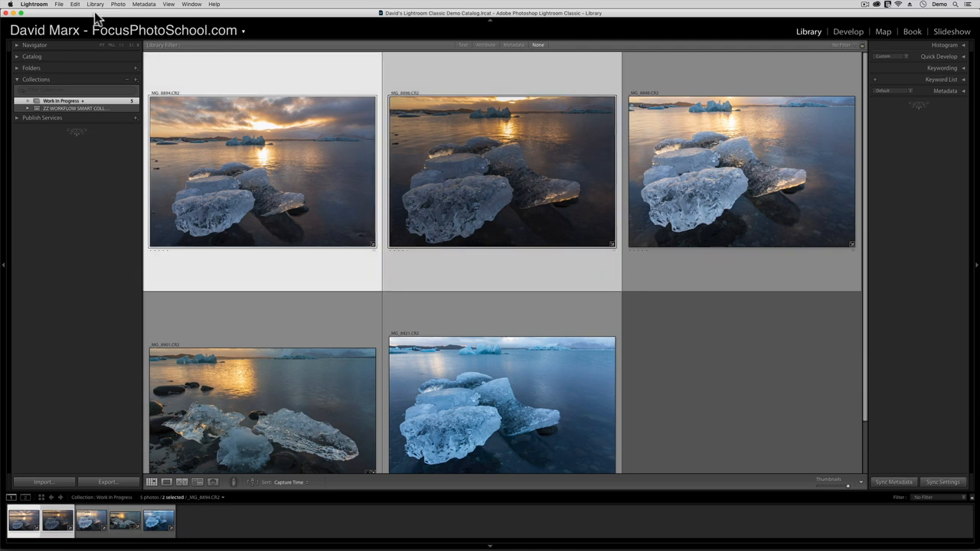
- Convert the two photos via Library > Convert Photos to DNG, deleting originals afterward
left_click(95, 4)
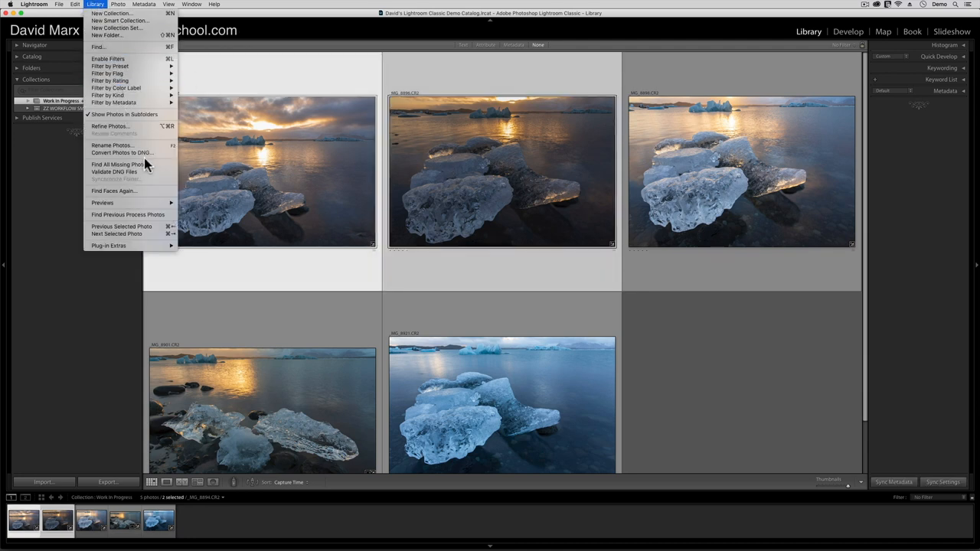
left_click(121, 153)
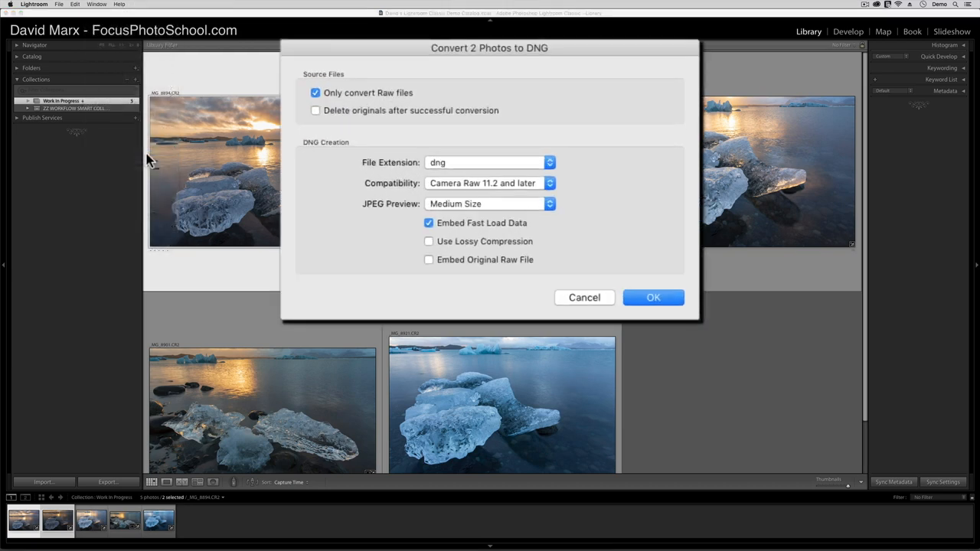
mouse_move(356, 134)
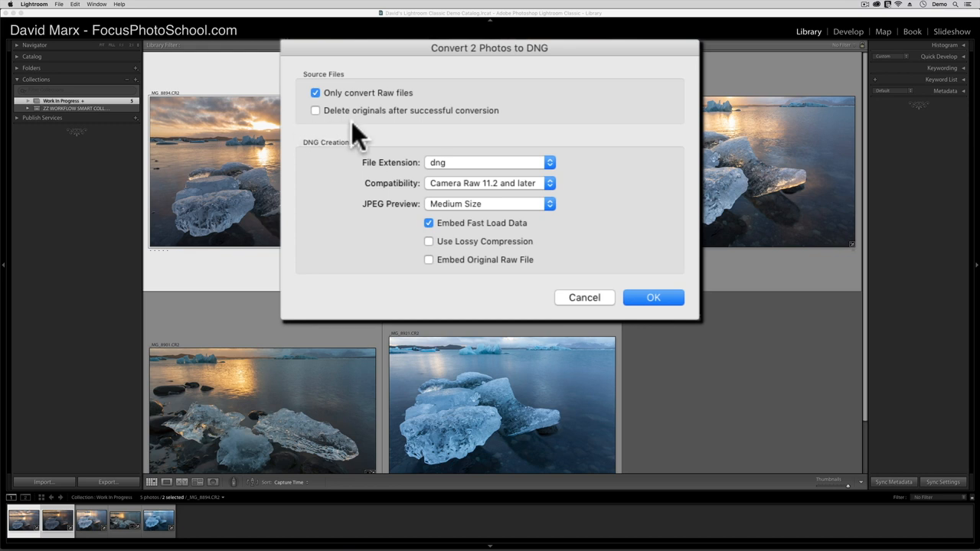
mouse_move(398, 107)
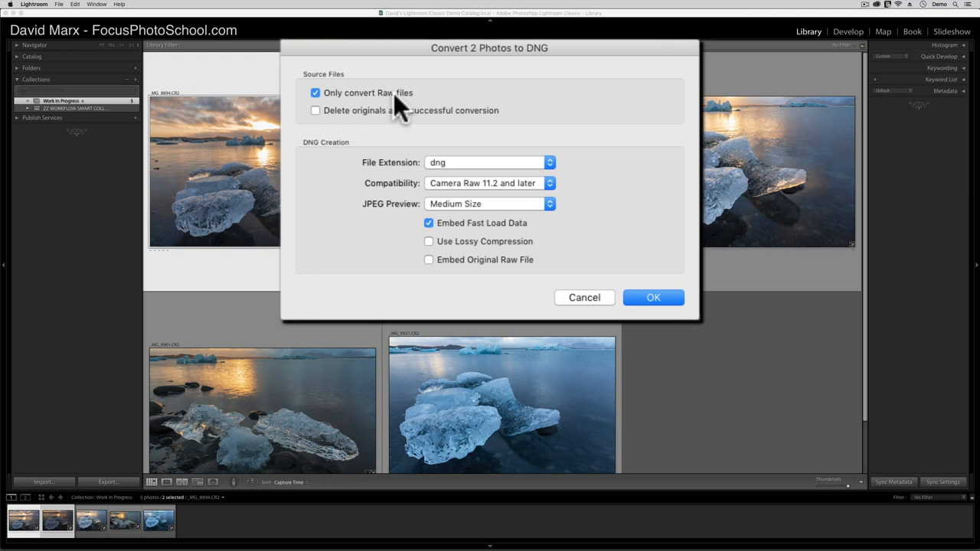
mouse_move(551, 99)
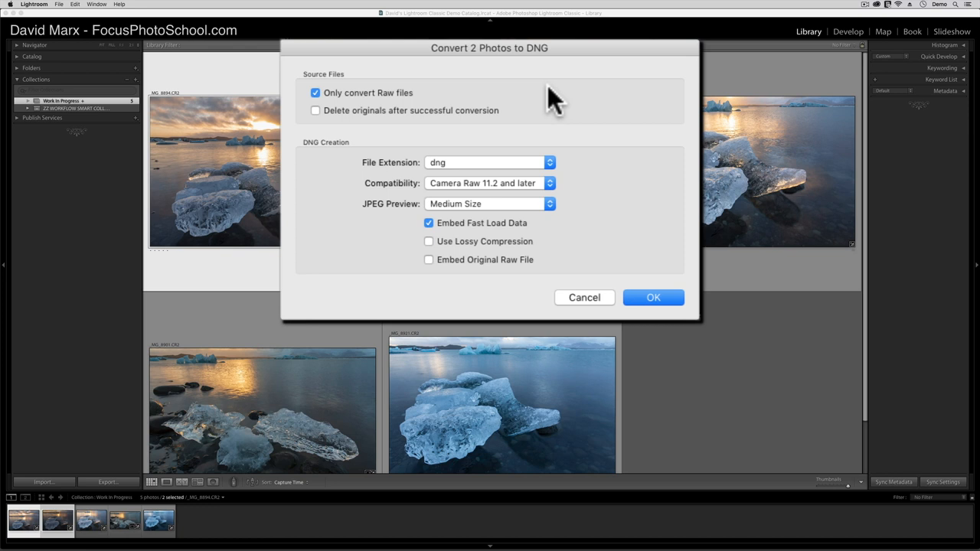
mouse_move(475, 122)
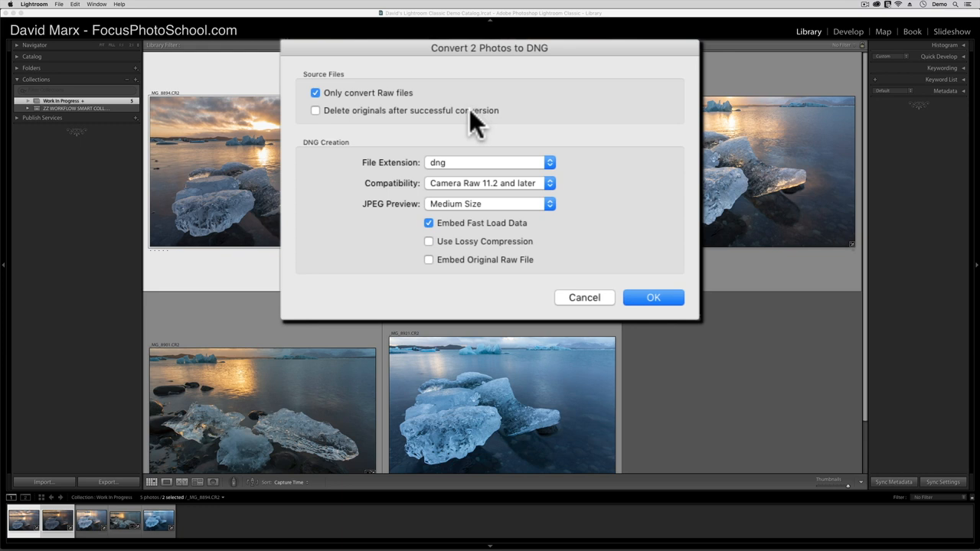
left_click(315, 110)
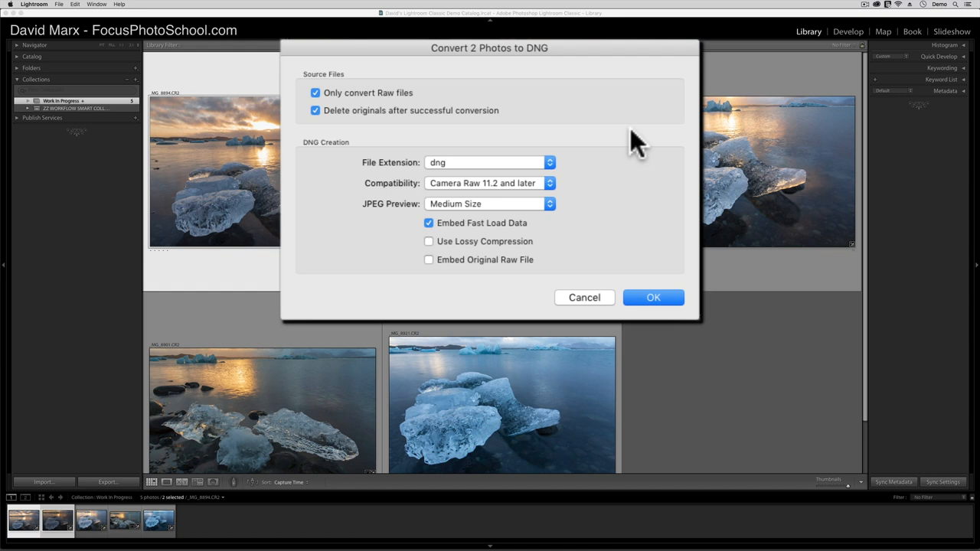
mouse_move(594, 239)
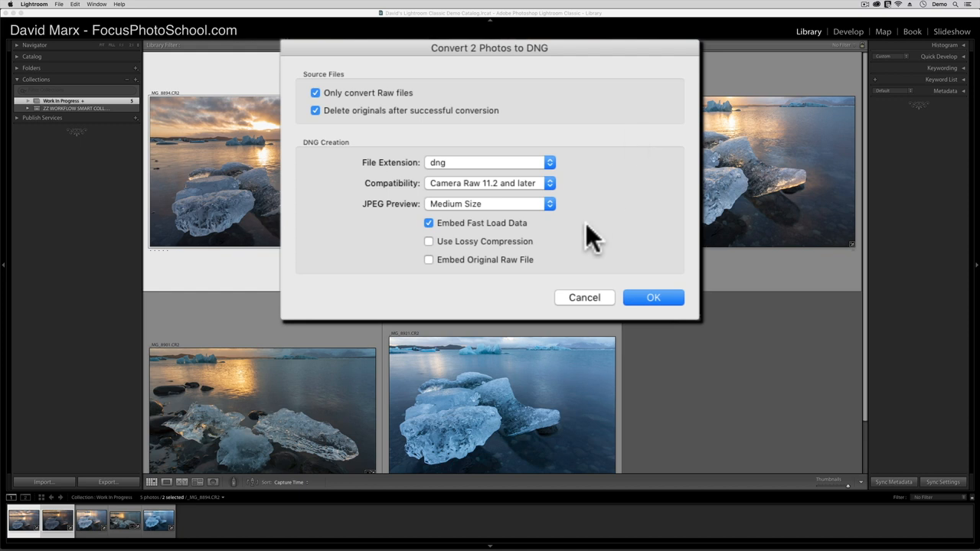
mouse_move(628, 226)
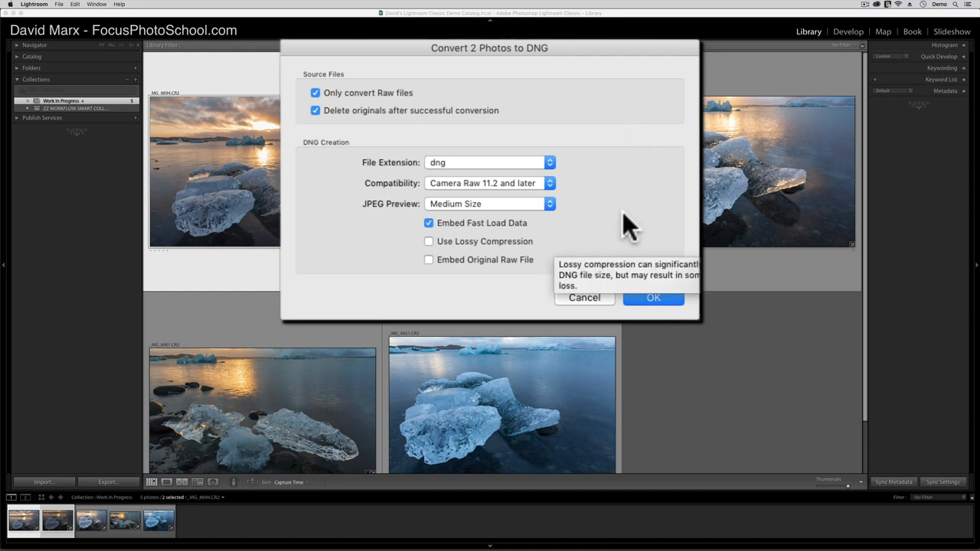
mouse_move(686, 218)
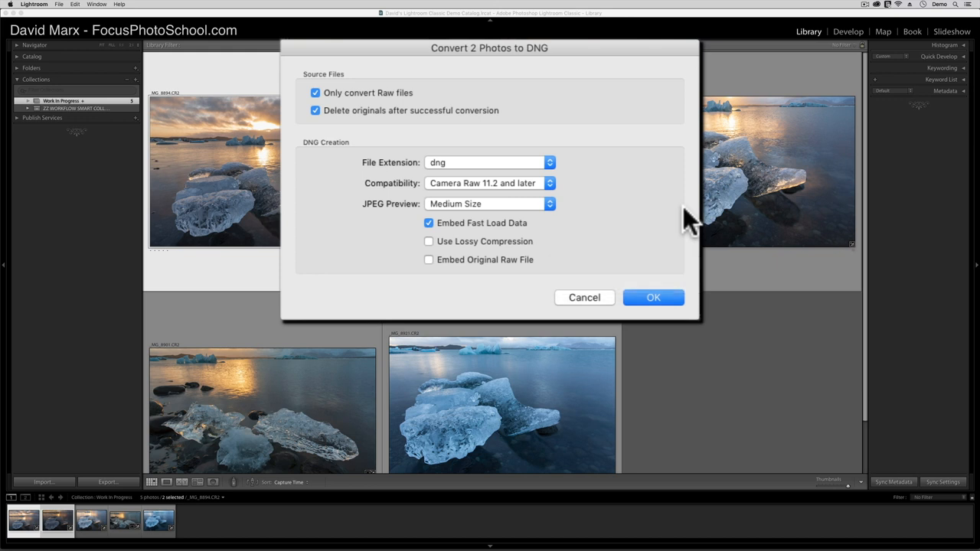
left_click(654, 297)
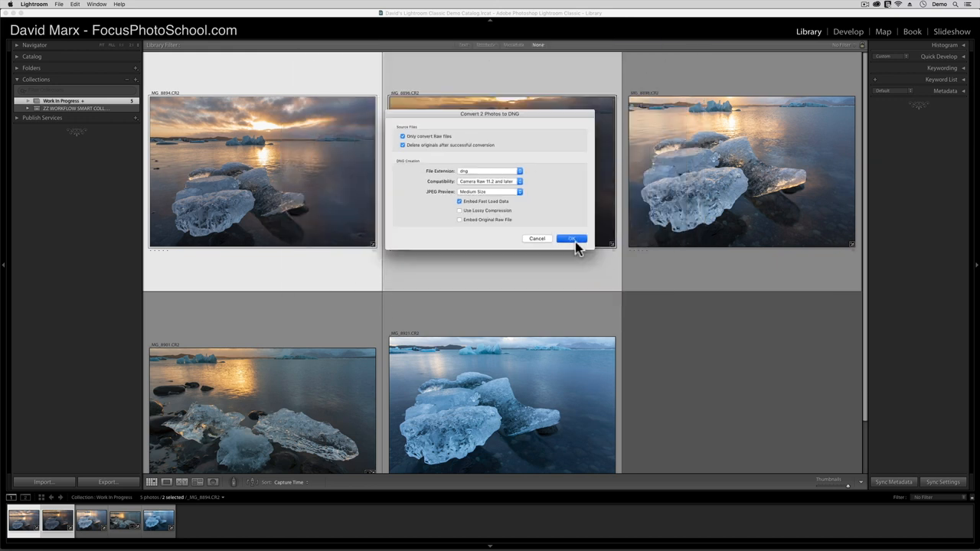
- Check the two converted thumbnails now named .dng, leaving only the first selected
left_click(572, 238)
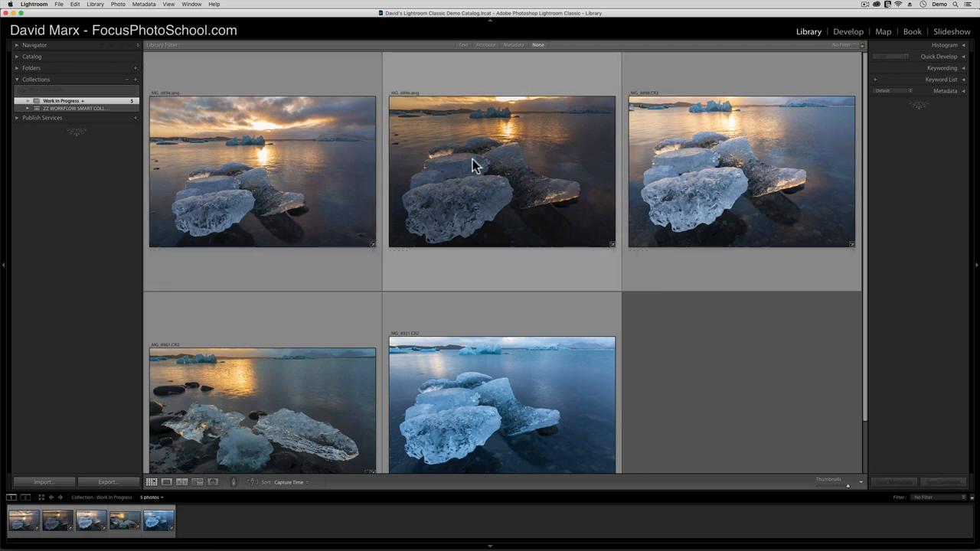
double_click(502, 172)
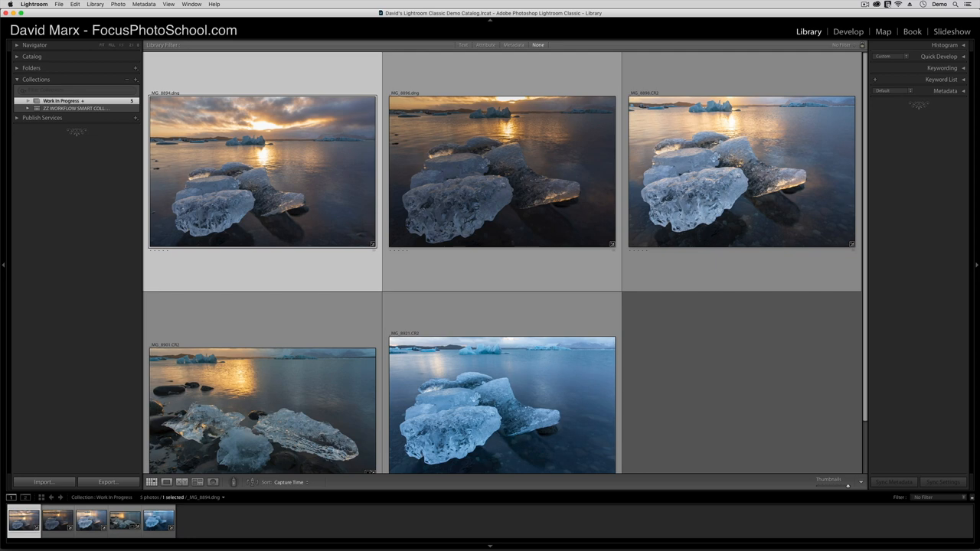
- Select _MG_8894.dng, switch the source to All Photographs, and show the Metadata filter
left_click(124, 522)
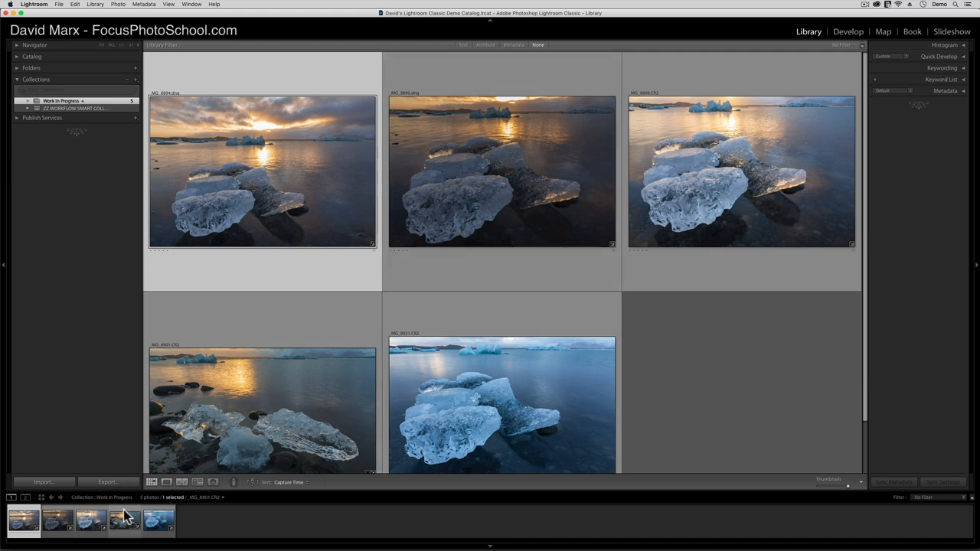
mouse_move(126, 521)
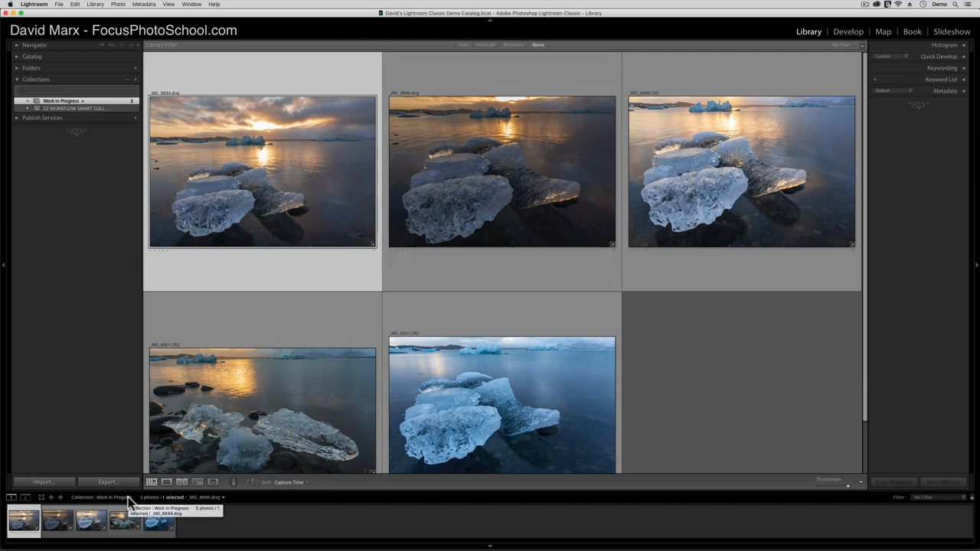
left_click(103, 497)
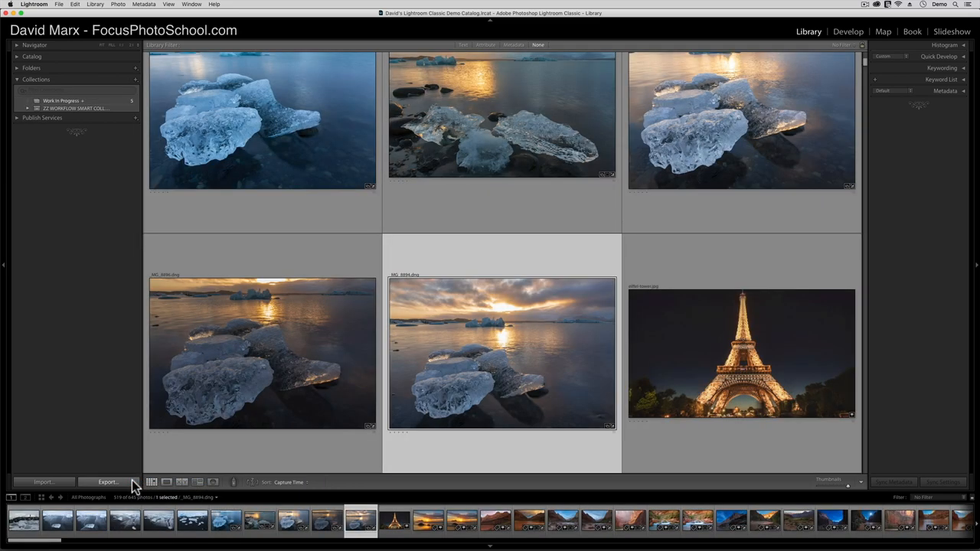
mouse_move(458, 7)
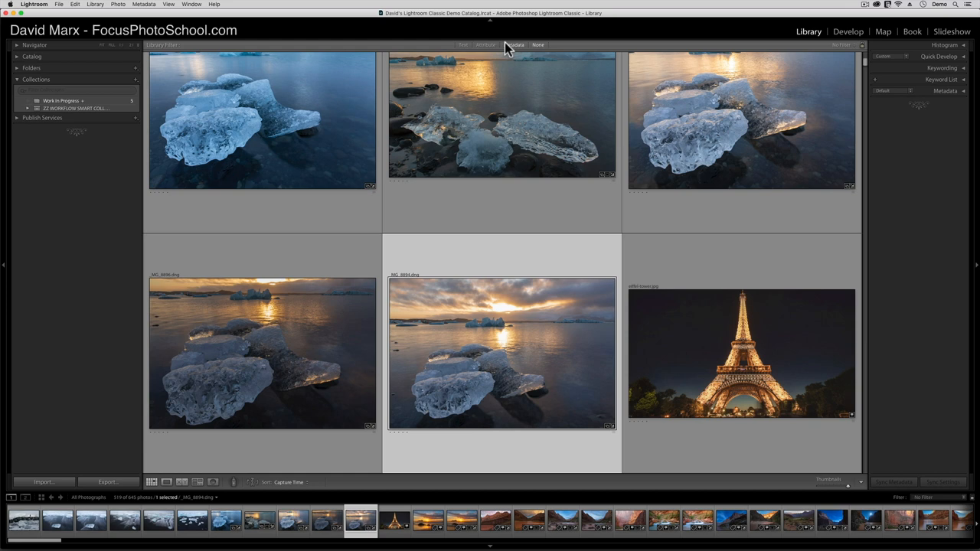
left_click(516, 44)
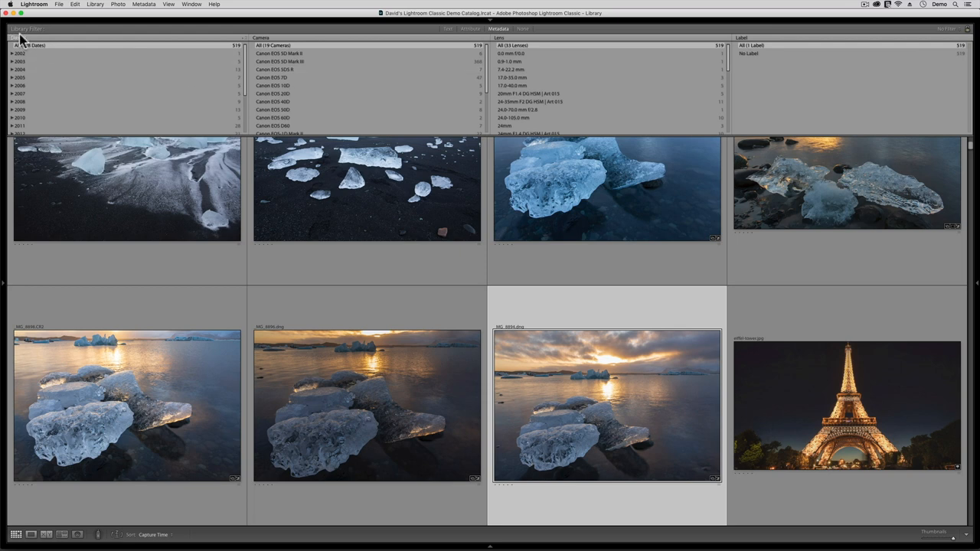
- Set the first metadata column to File Type and pick Raw, showing 14 photos
left_click(23, 38)
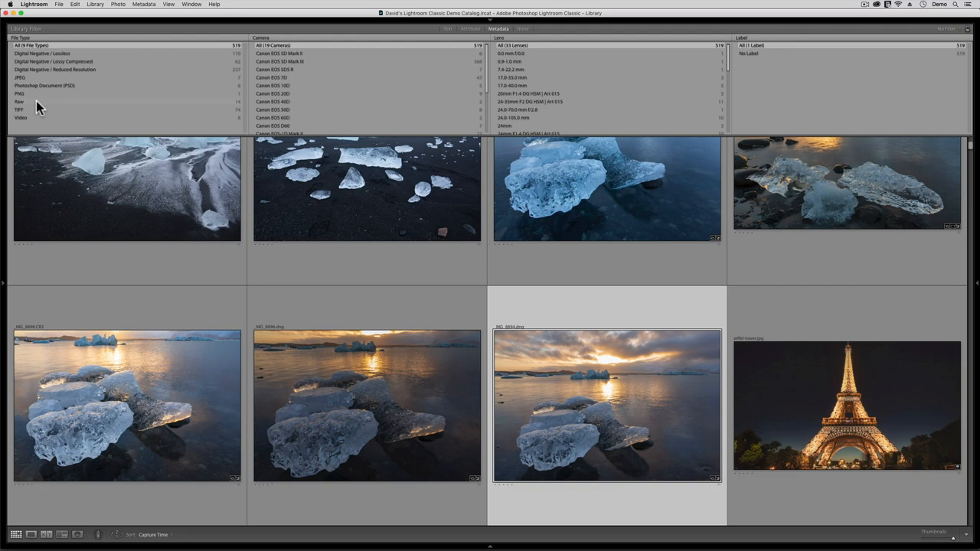
scroll("down", 3)
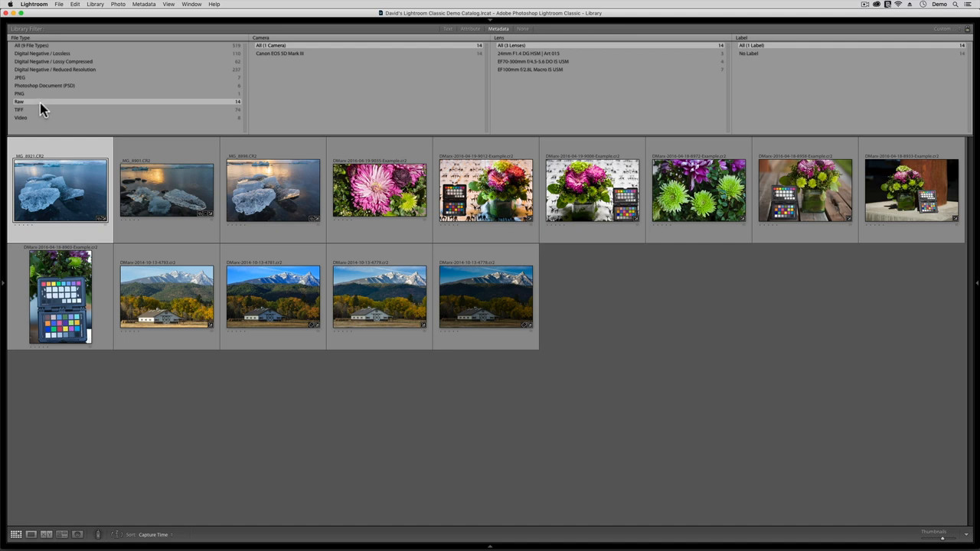
left_click(74, 3)
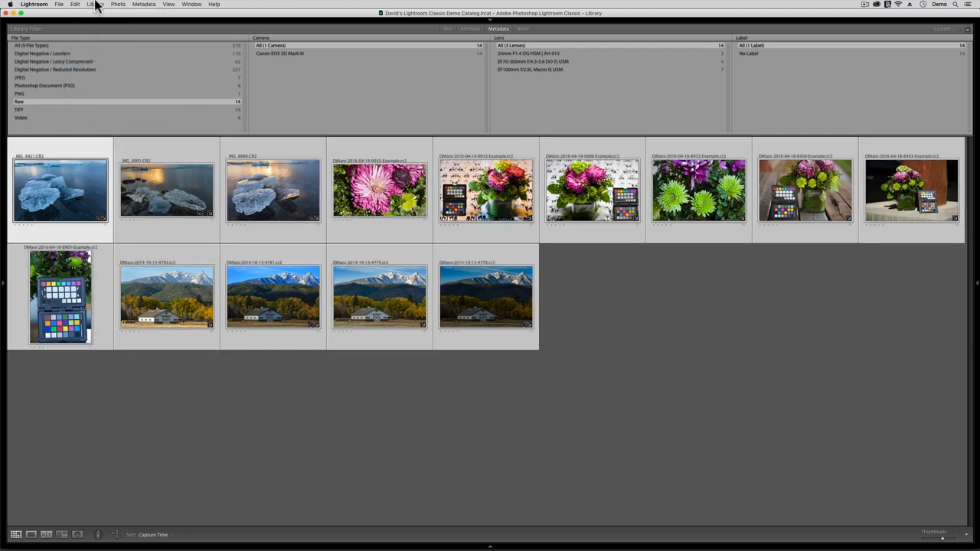
left_click(95, 4)
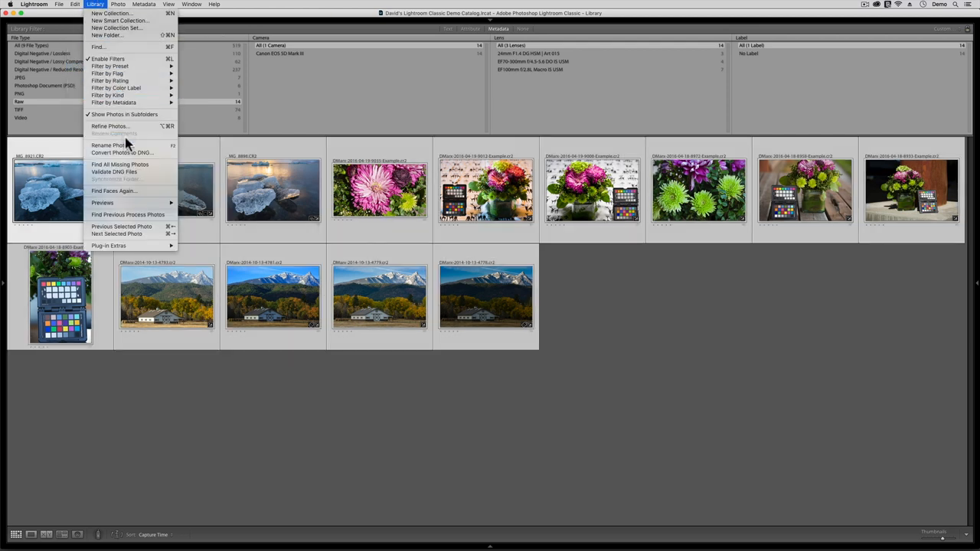
mouse_move(122, 152)
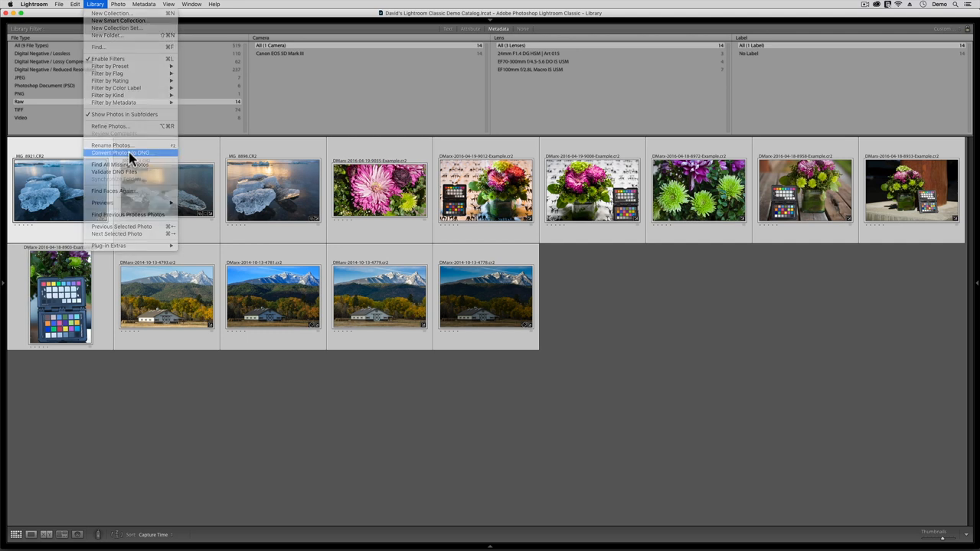
left_click(121, 153)
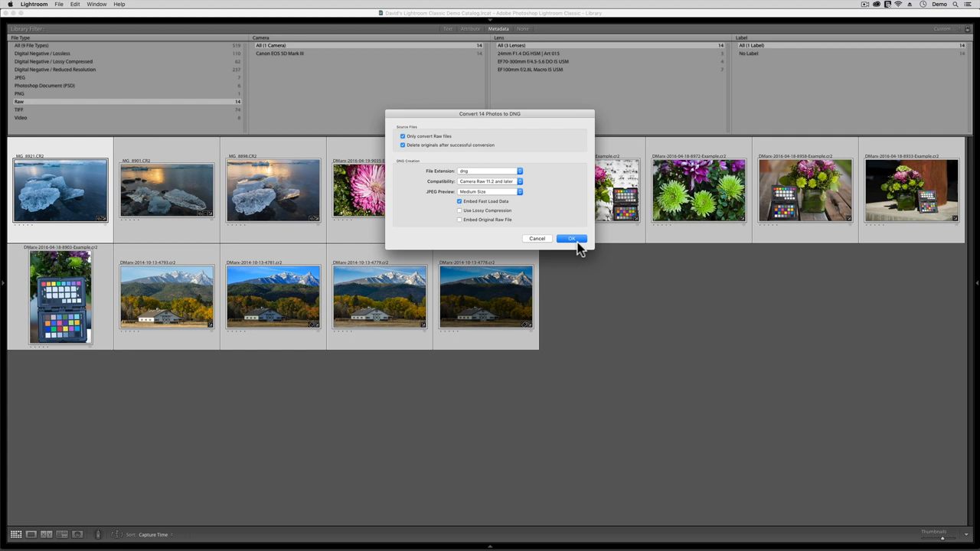
mouse_move(548, 247)
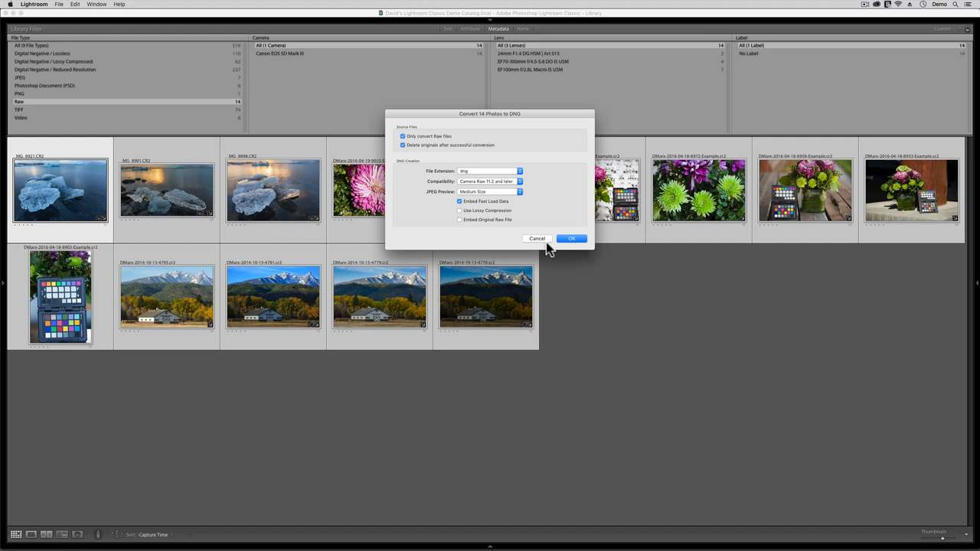
mouse_move(540, 238)
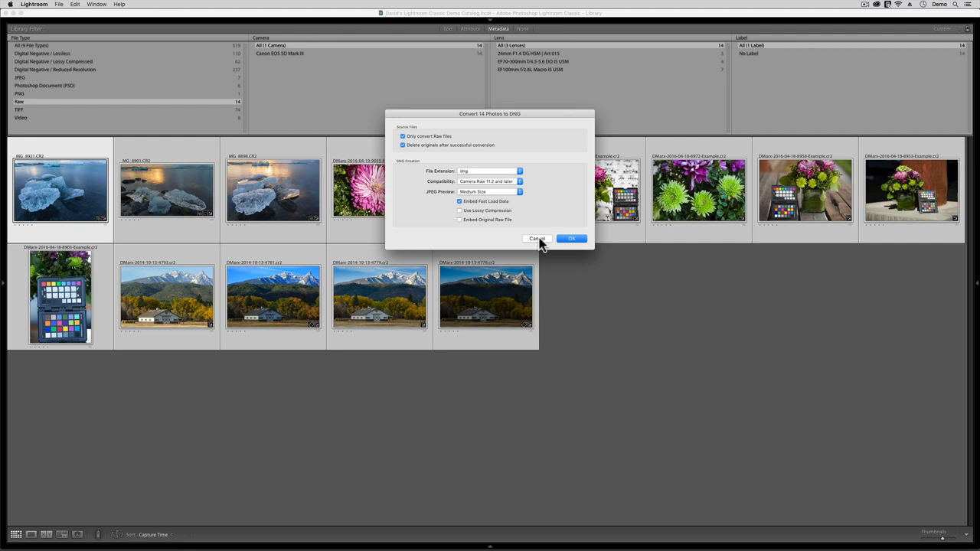
left_click(538, 238)
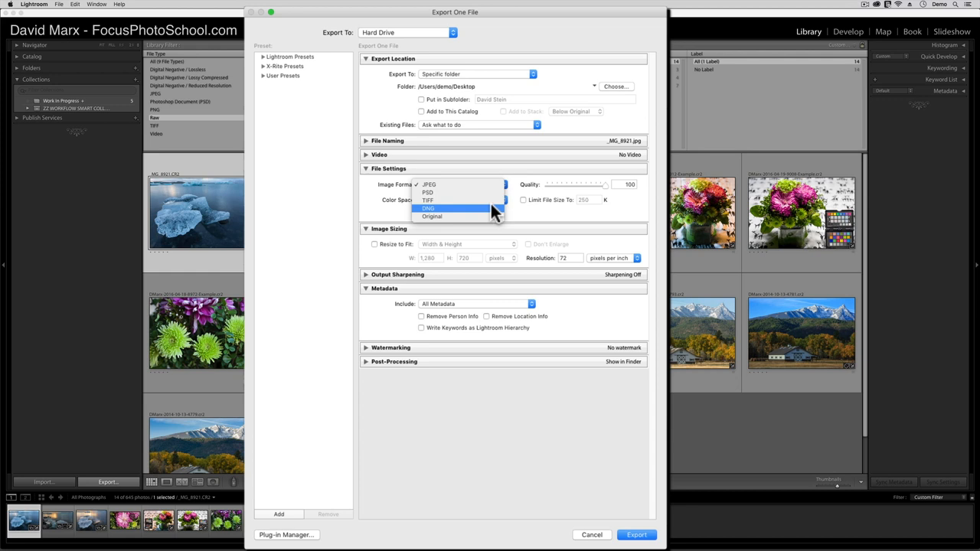
- Set the export Image Format to DNG for _MG_8921 going to the Desktop
left_click(429, 208)
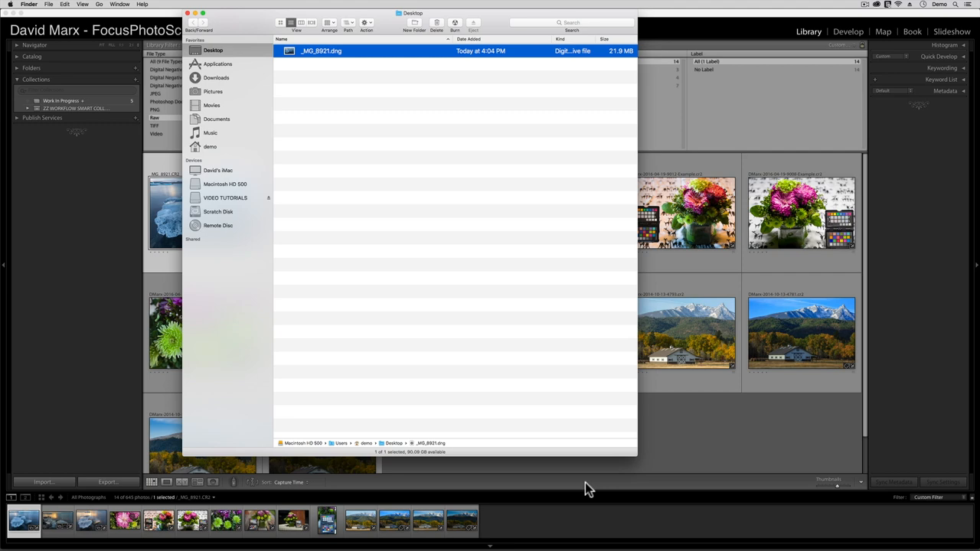
mouse_move(328, 60)
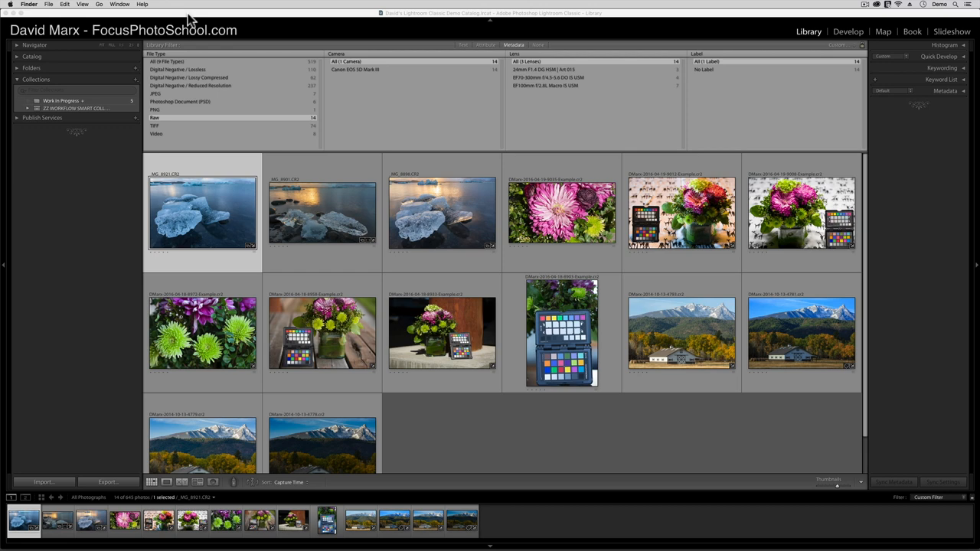
mouse_move(203, 200)
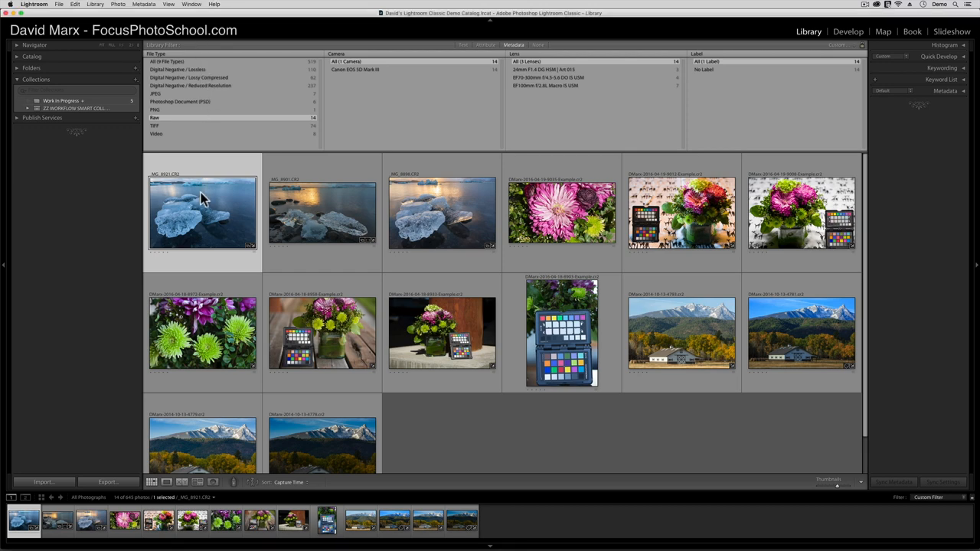
- Open DNG export options for _MG_8921 and toggle Use Lossy Compression on, then off
double_click(202, 212)
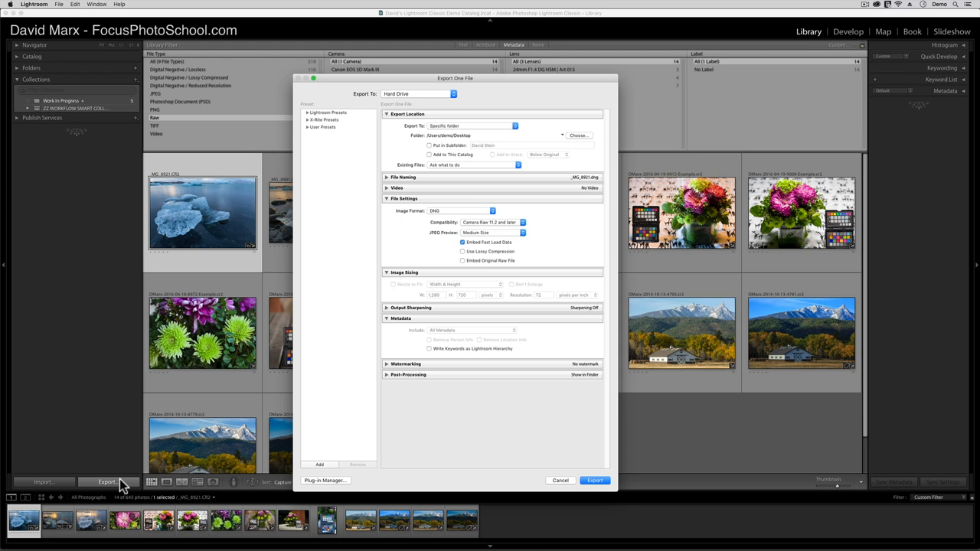
mouse_move(504, 256)
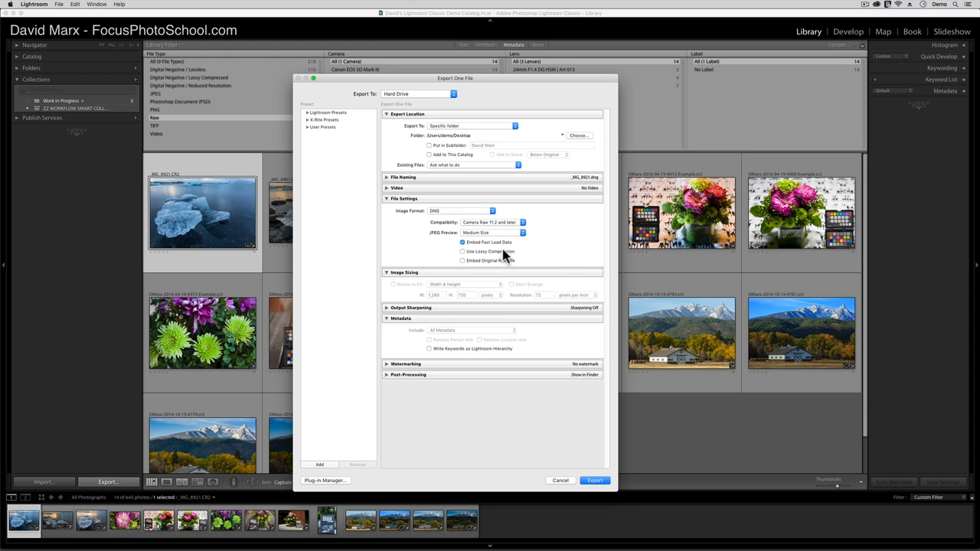
mouse_move(540, 256)
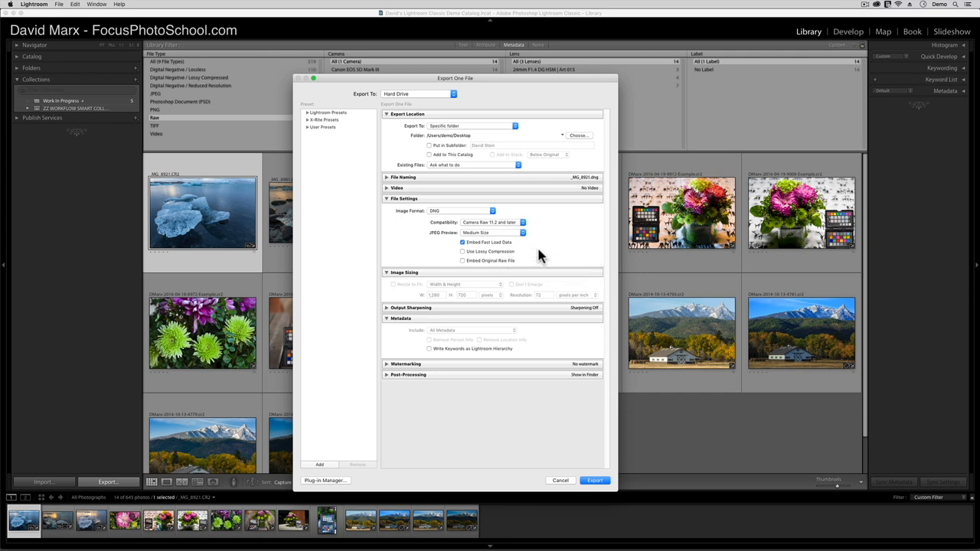
mouse_move(512, 258)
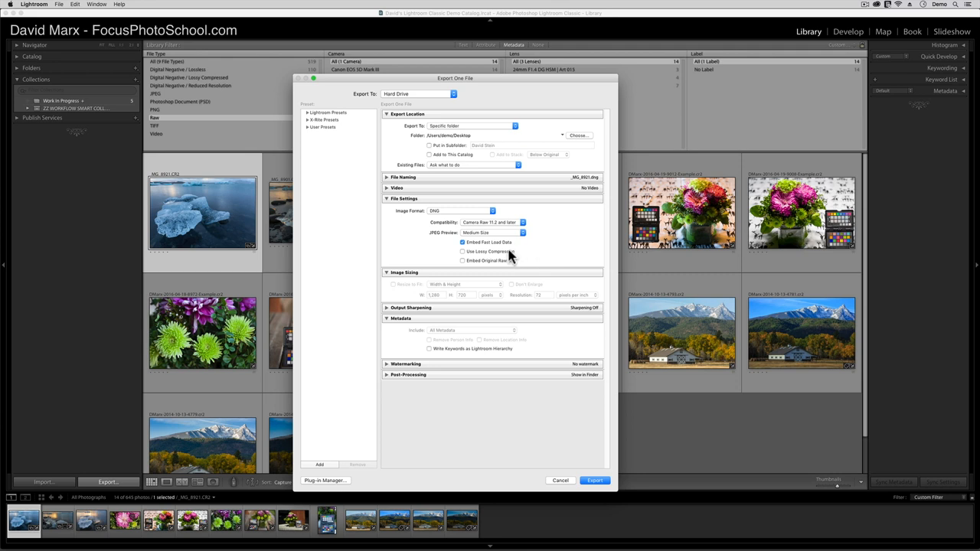
left_click(462, 251)
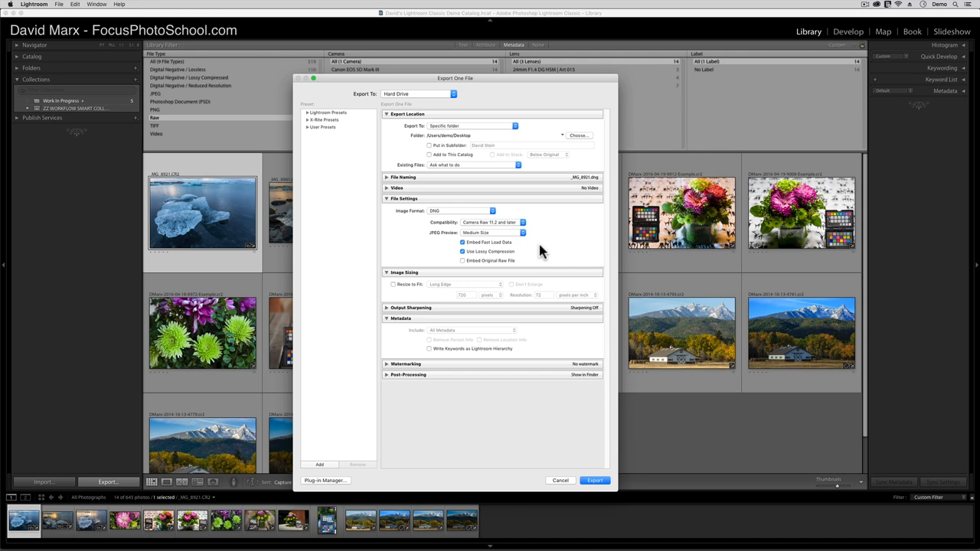
left_click(462, 242)
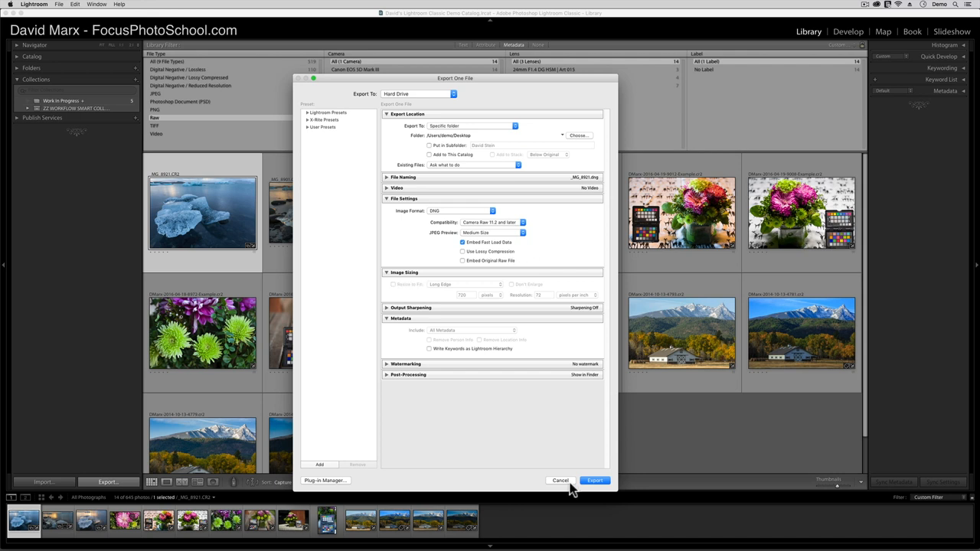